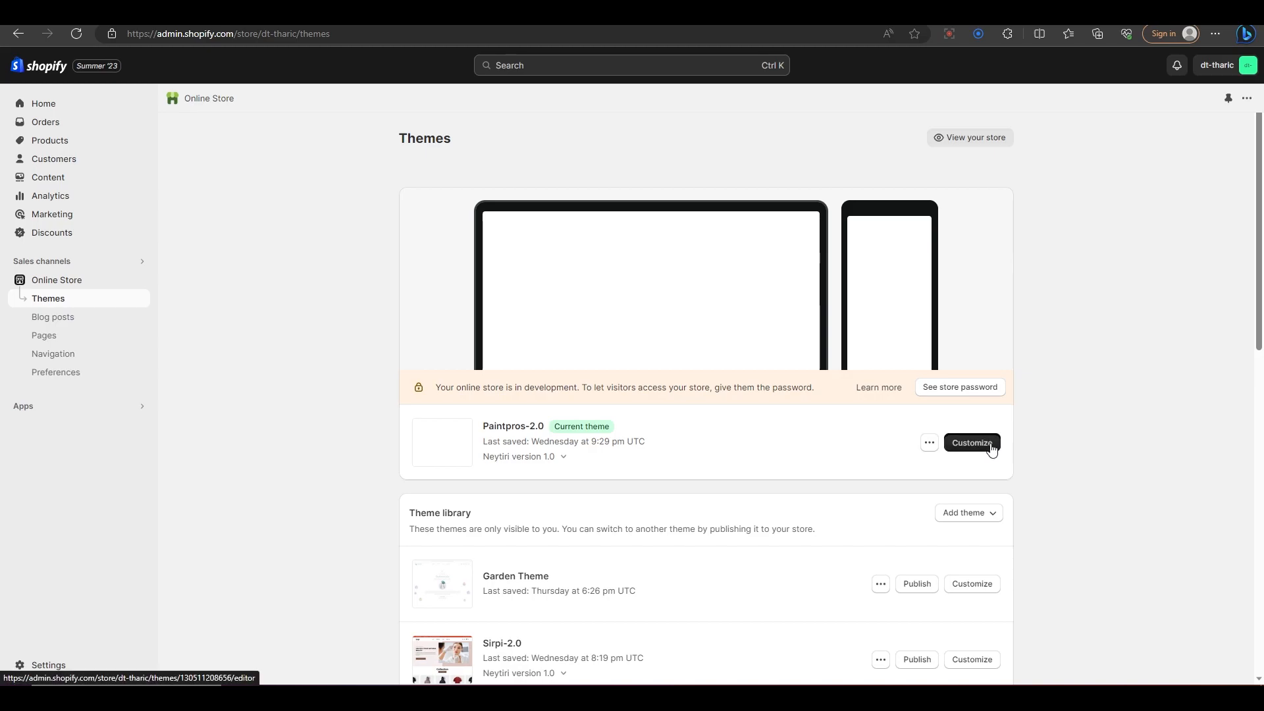
Customize the current Paintpros-2.0 theme and reveal the Add section entry in the home page section list
click(970, 443)
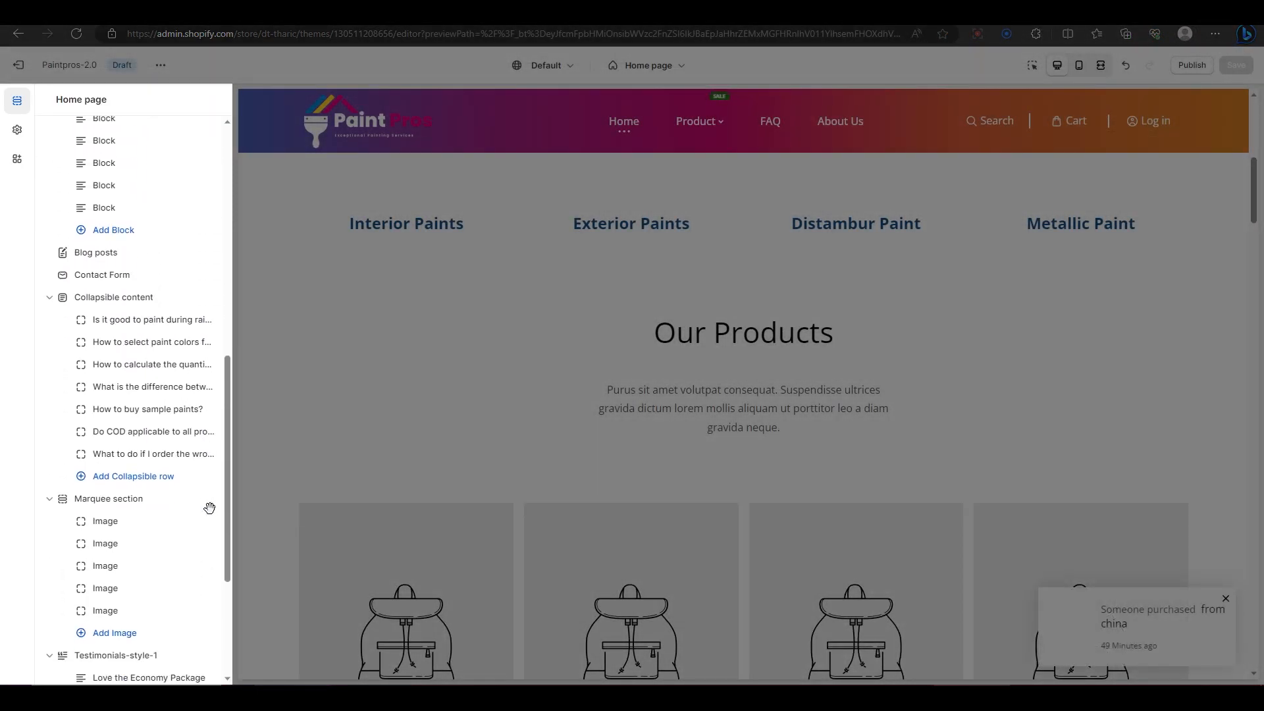
scroll(down, 3)
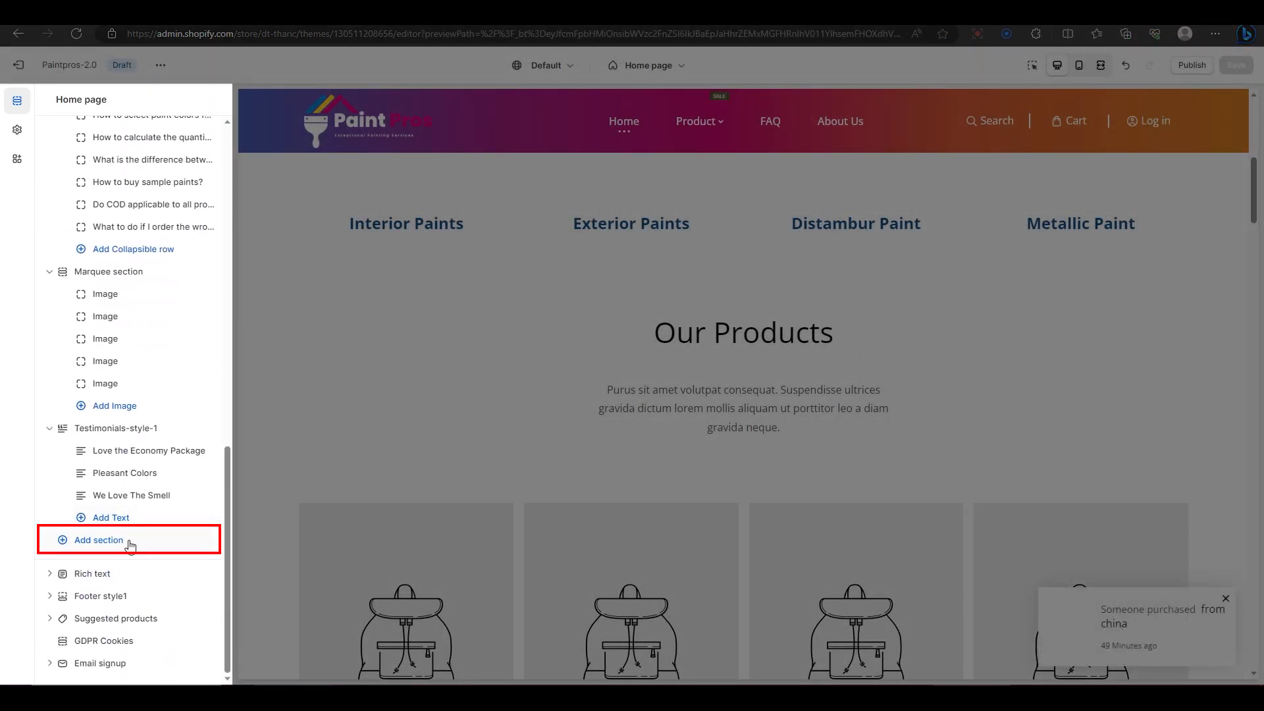
Add an Image with text section to the home page and view its Heading block
click(99, 540)
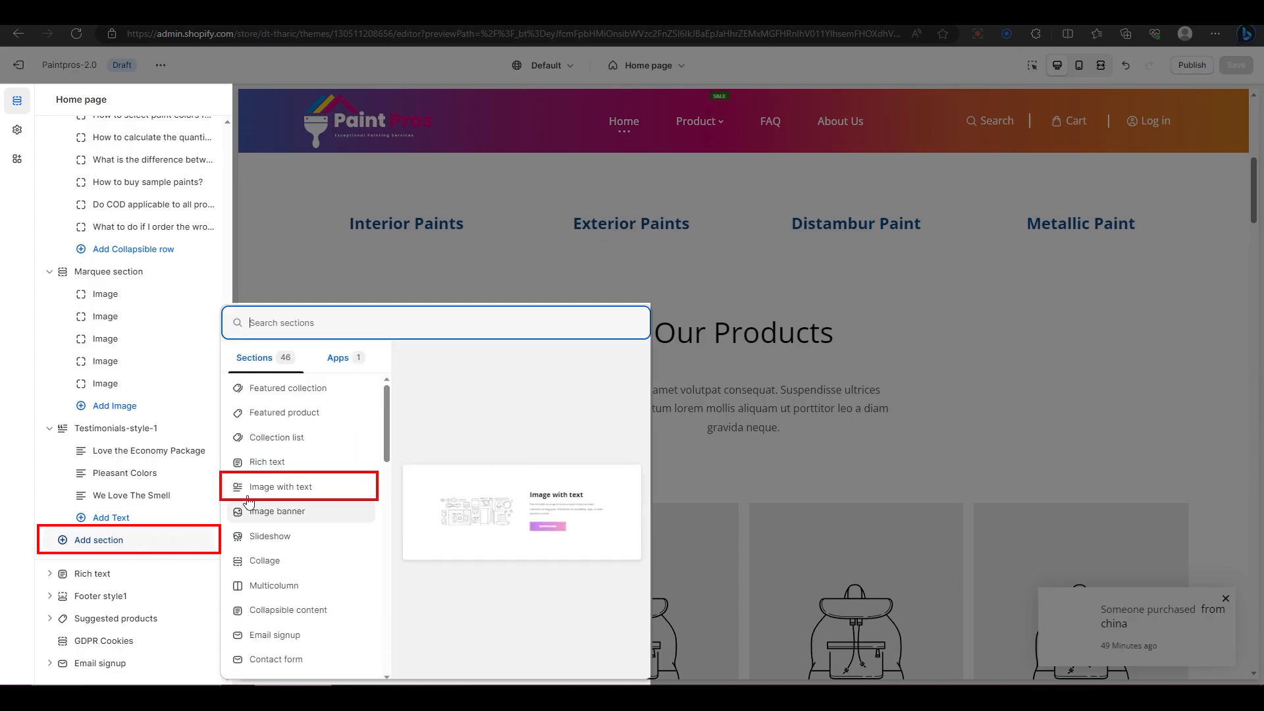
click(282, 486)
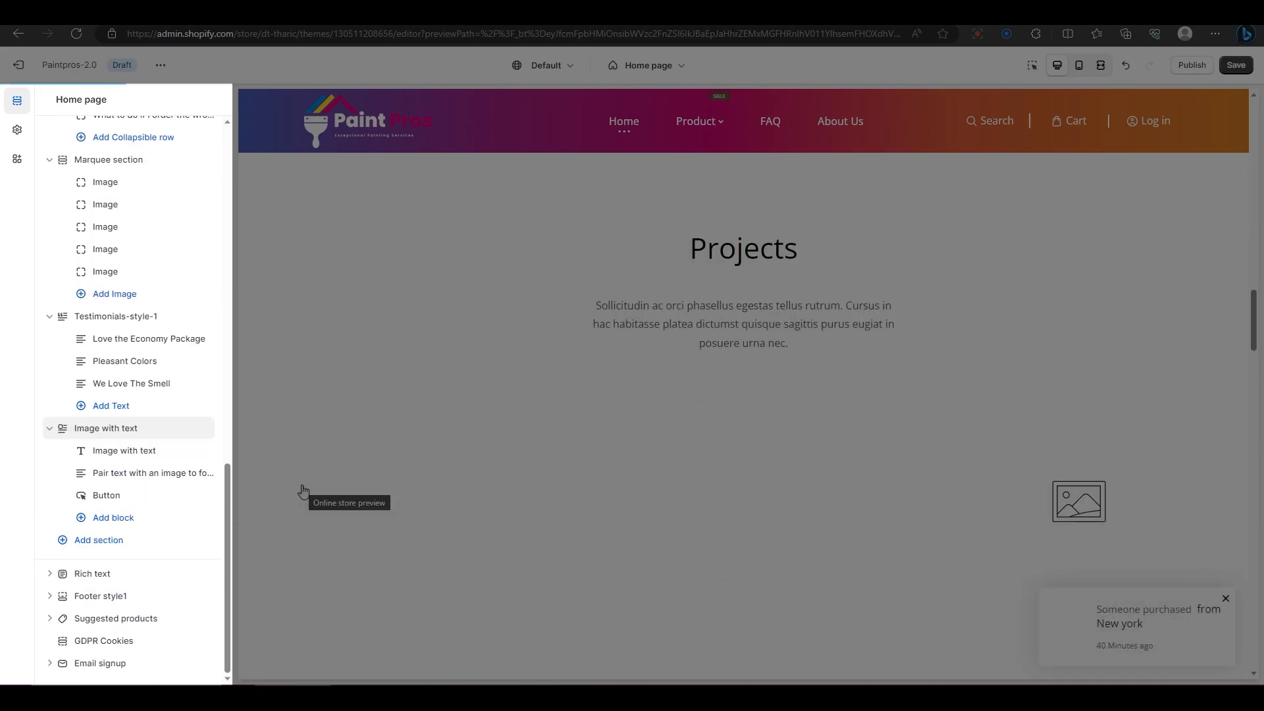
click(105, 426)
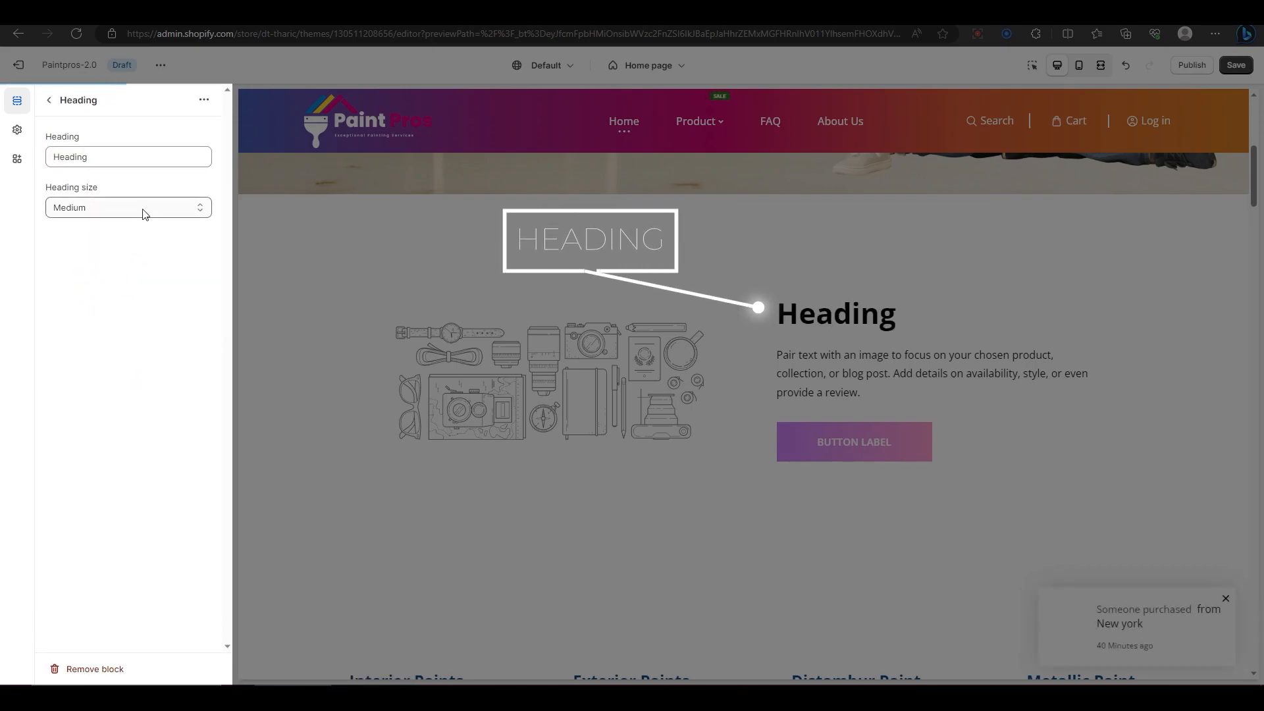
Keep the default heading size and start editing the section's paragraph text
click(128, 207)
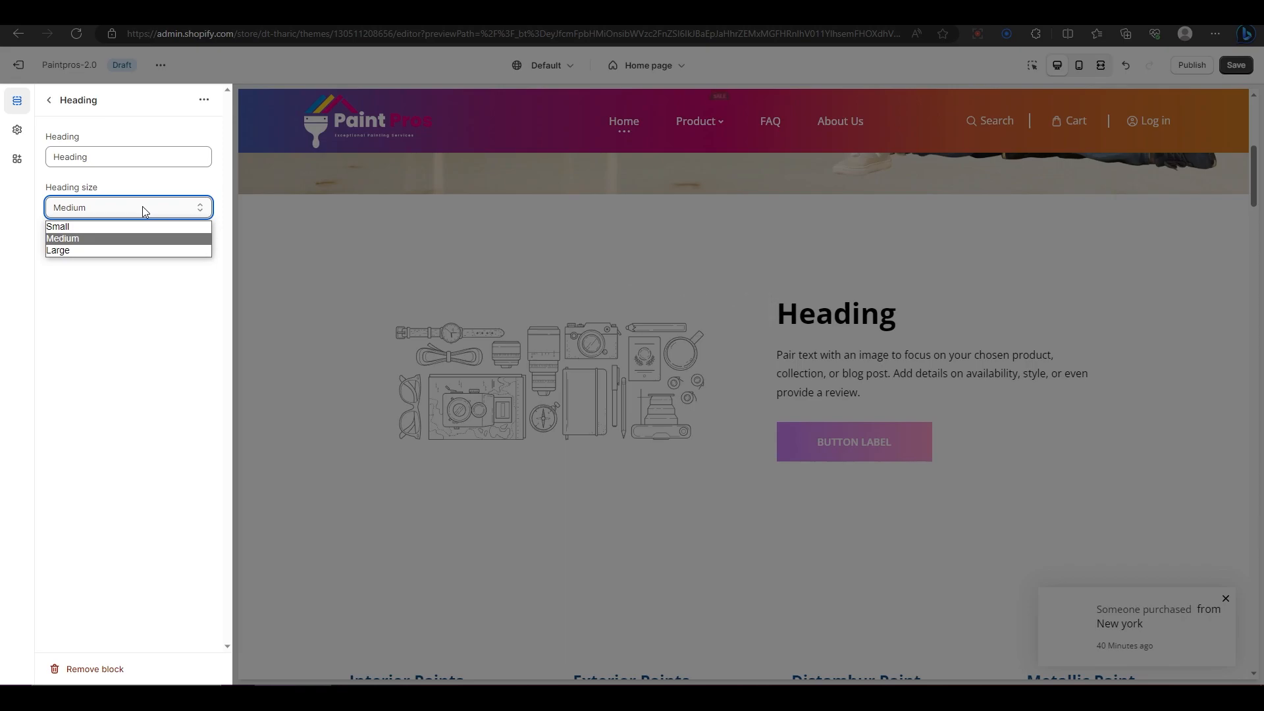
click(48, 100)
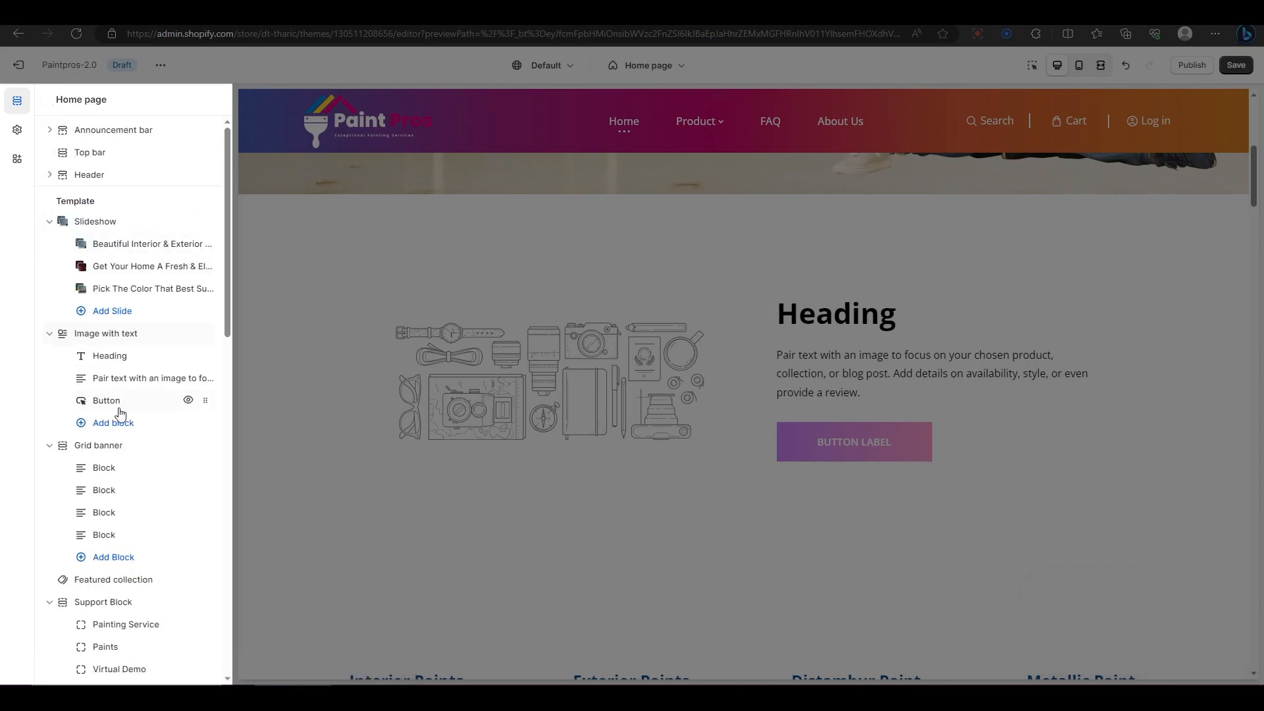
click(153, 378)
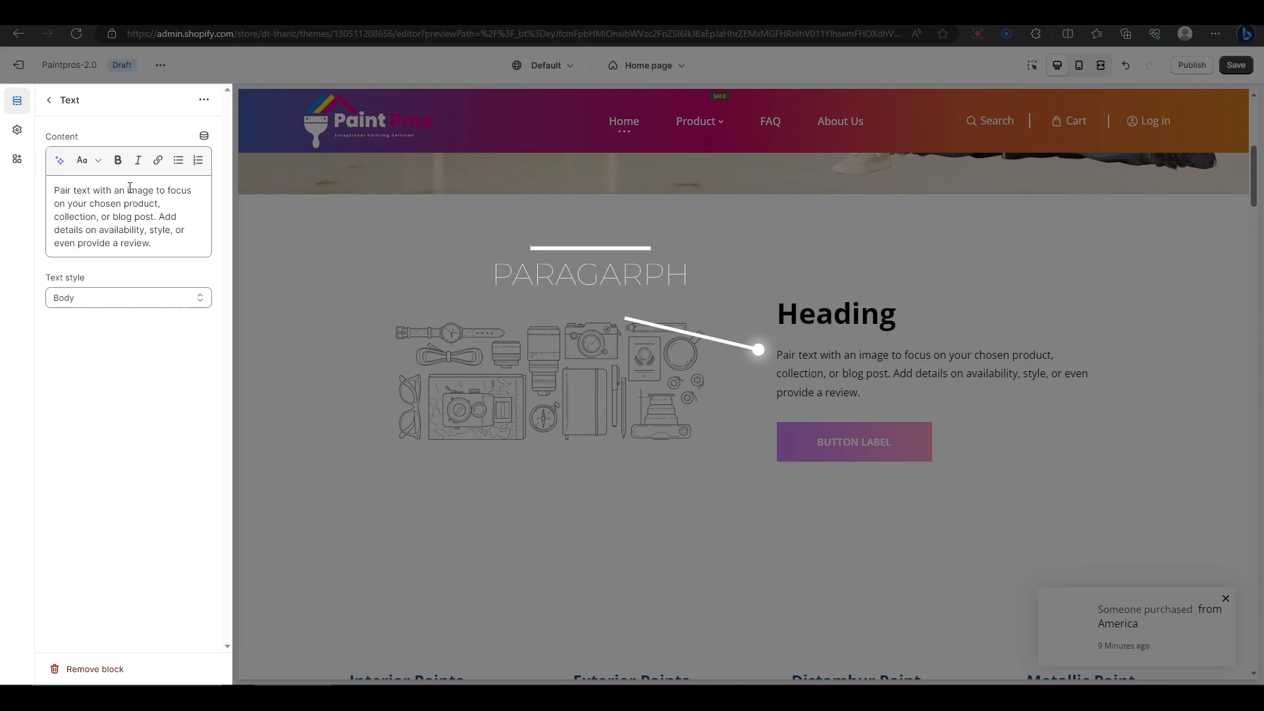
click(590, 274)
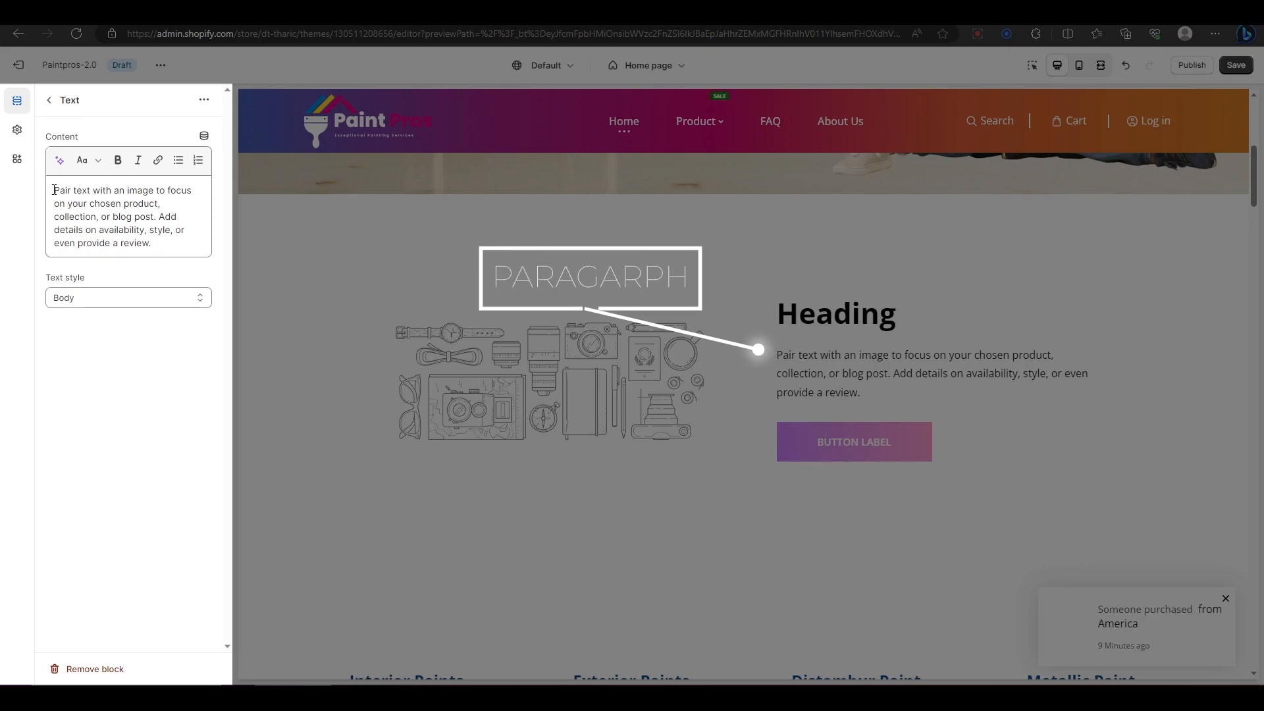
Make the opening words 'Pair text' of the paragraph bold
double_click(68, 189)
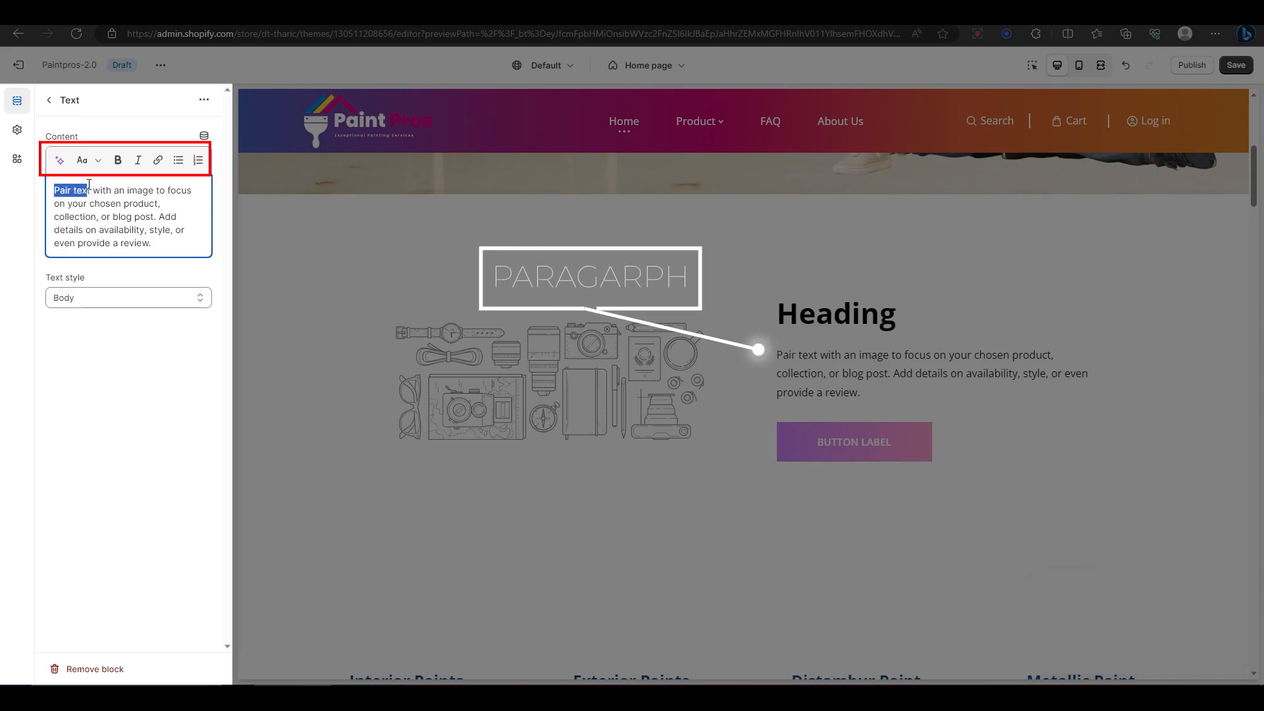
click(117, 160)
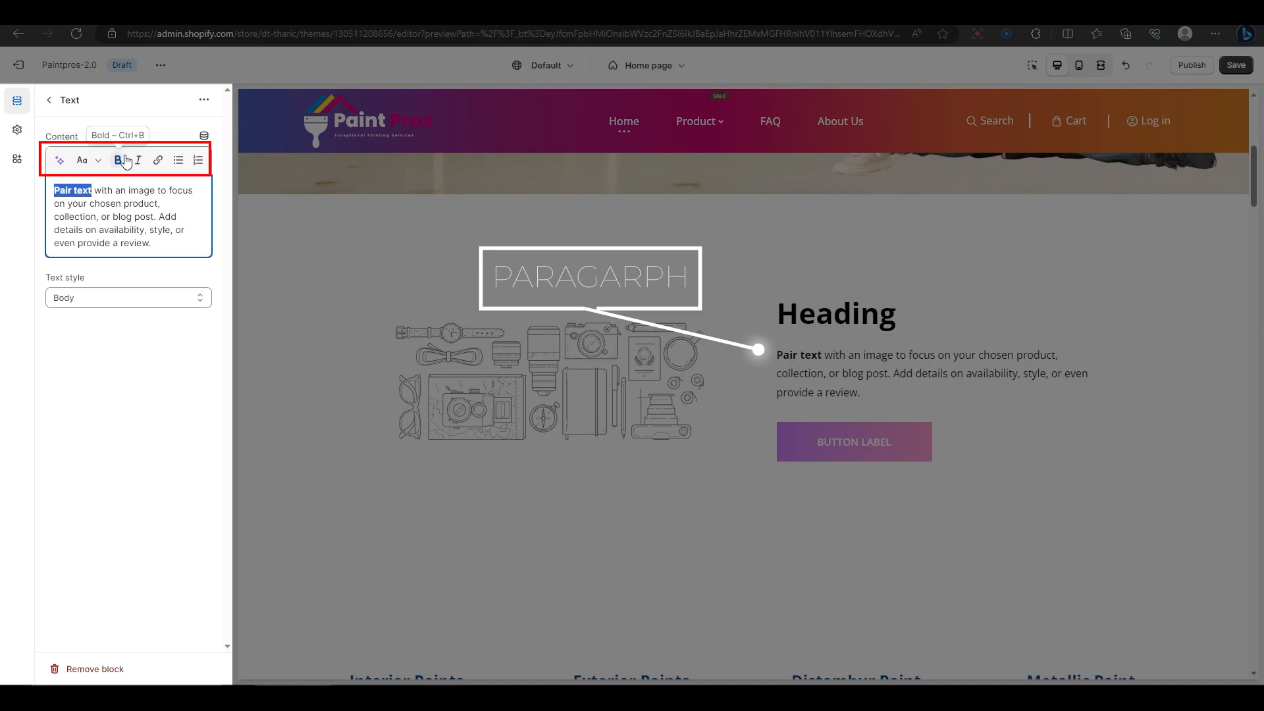
click(119, 159)
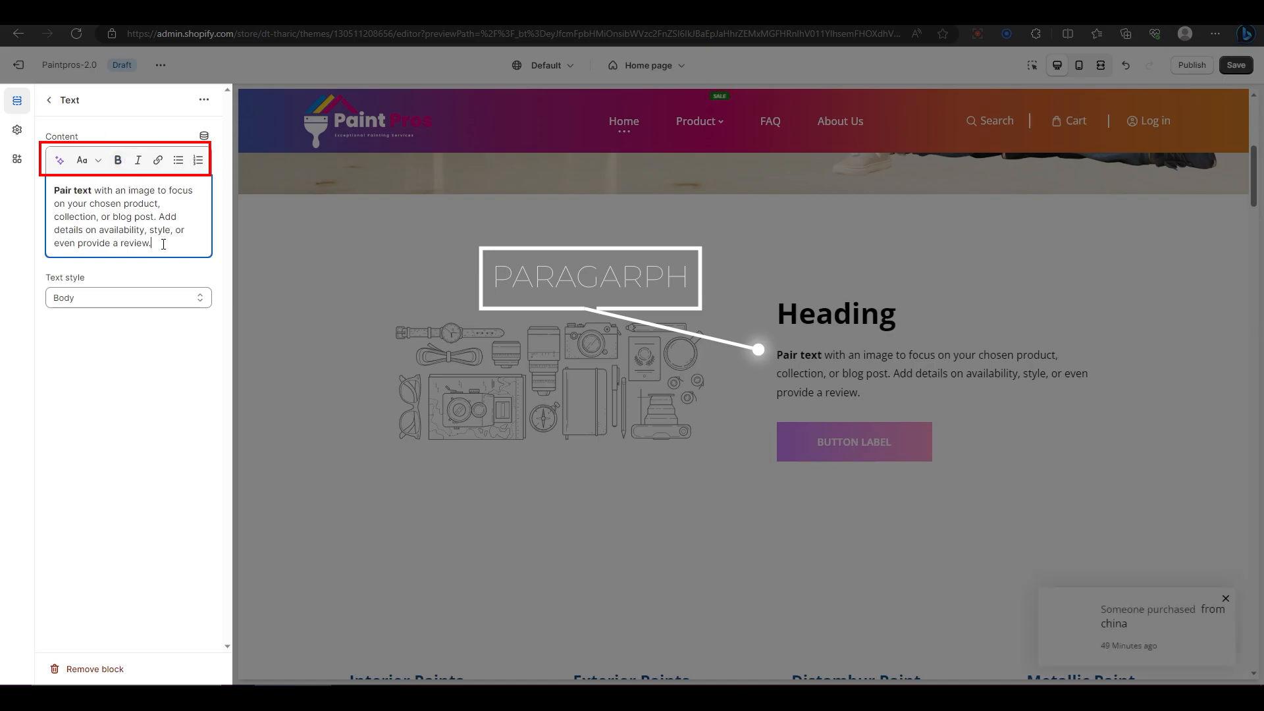
click(48, 100)
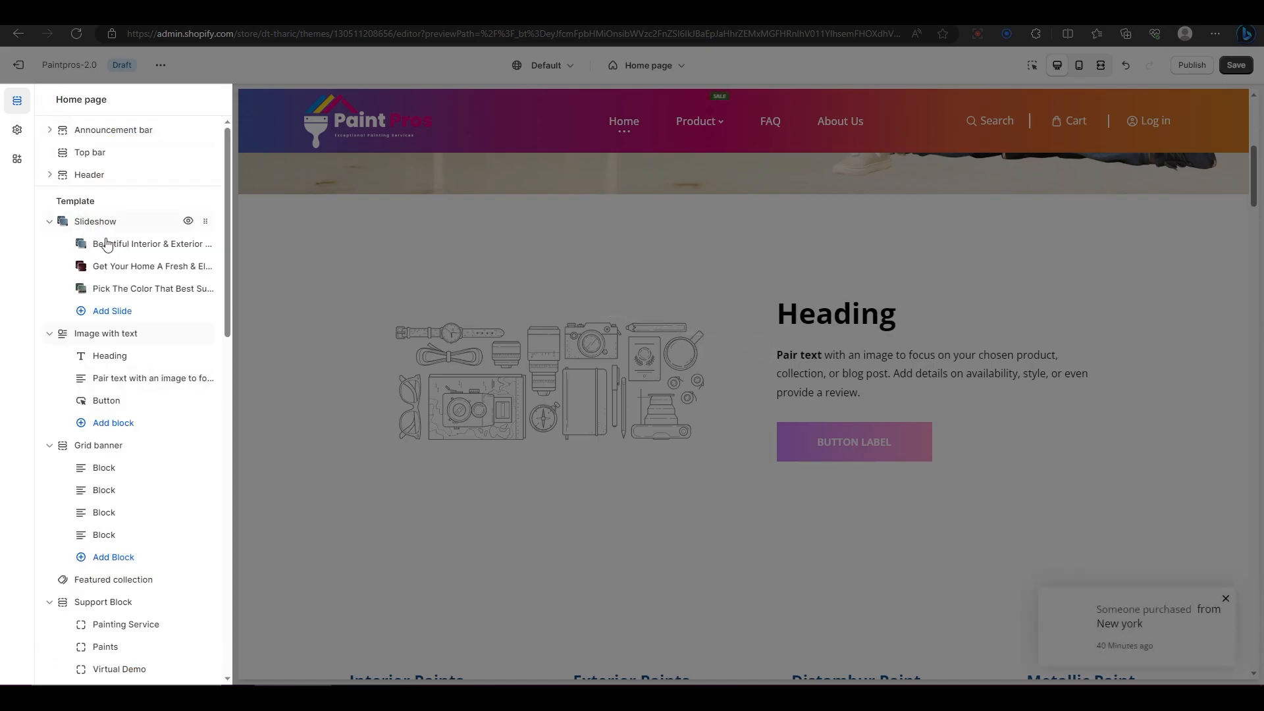
Give the section's button the placeholder link '#'
click(106, 400)
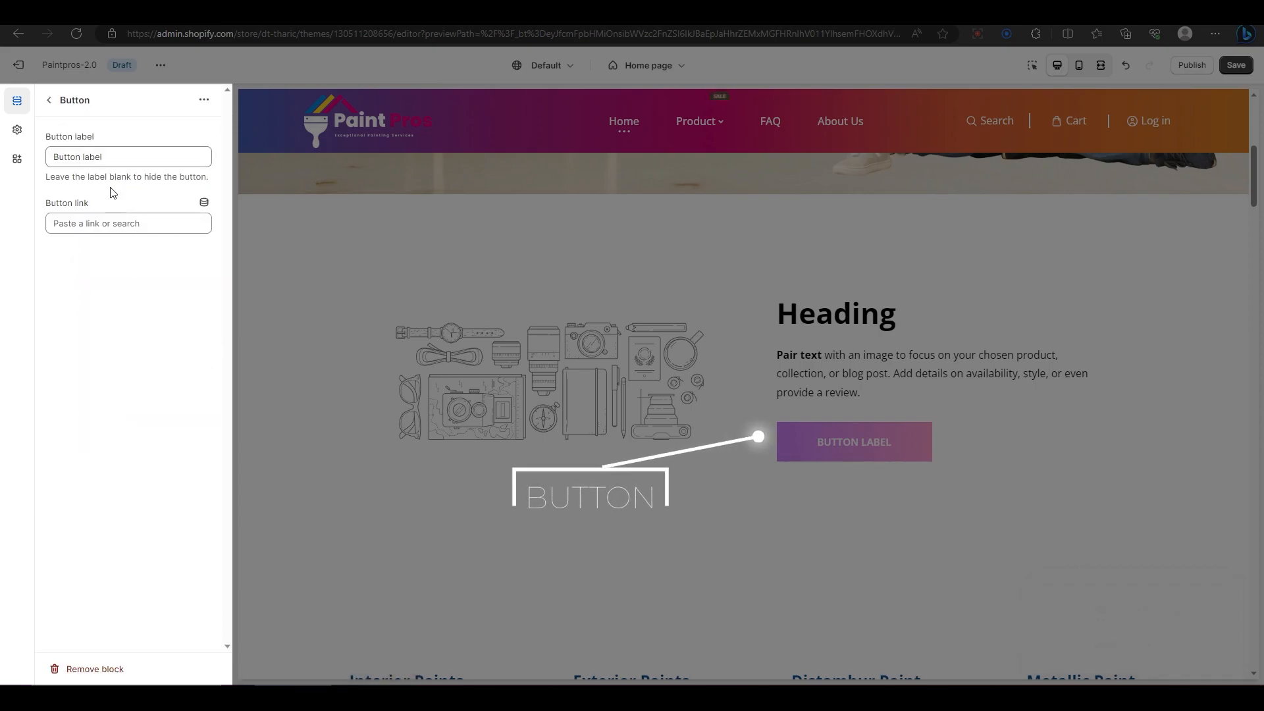
click(128, 223)
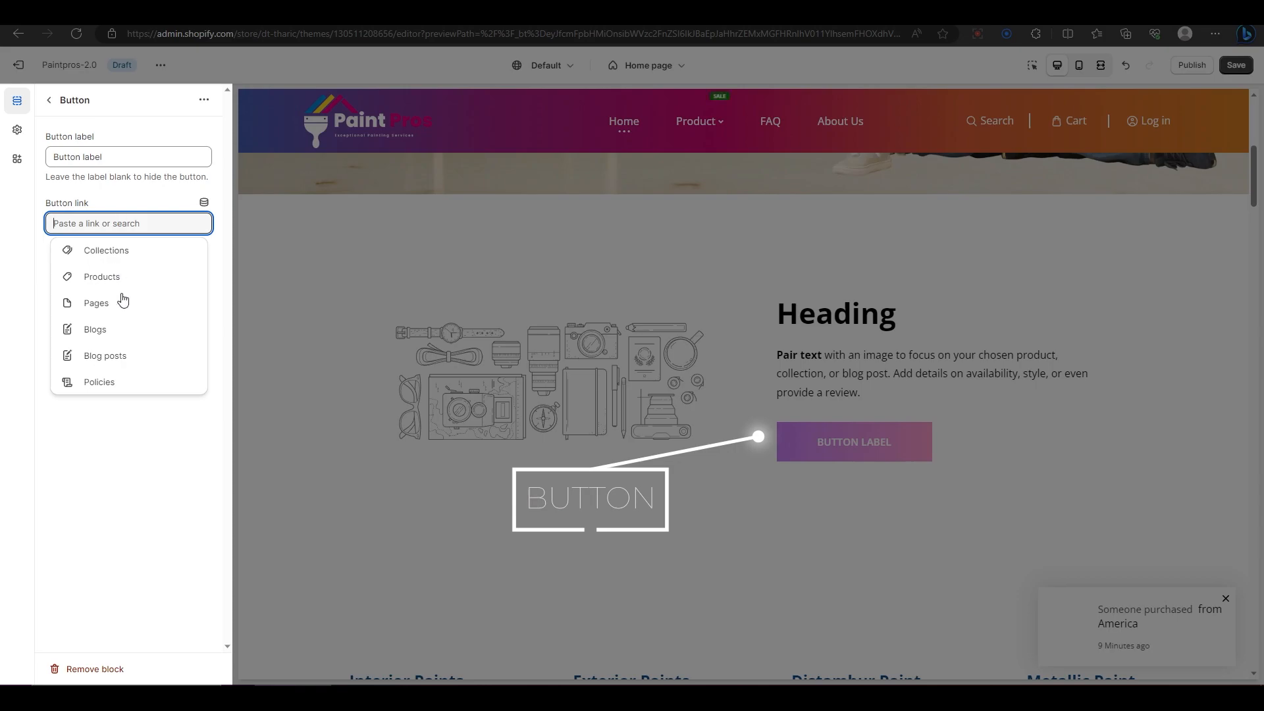
mouse_move(123, 386)
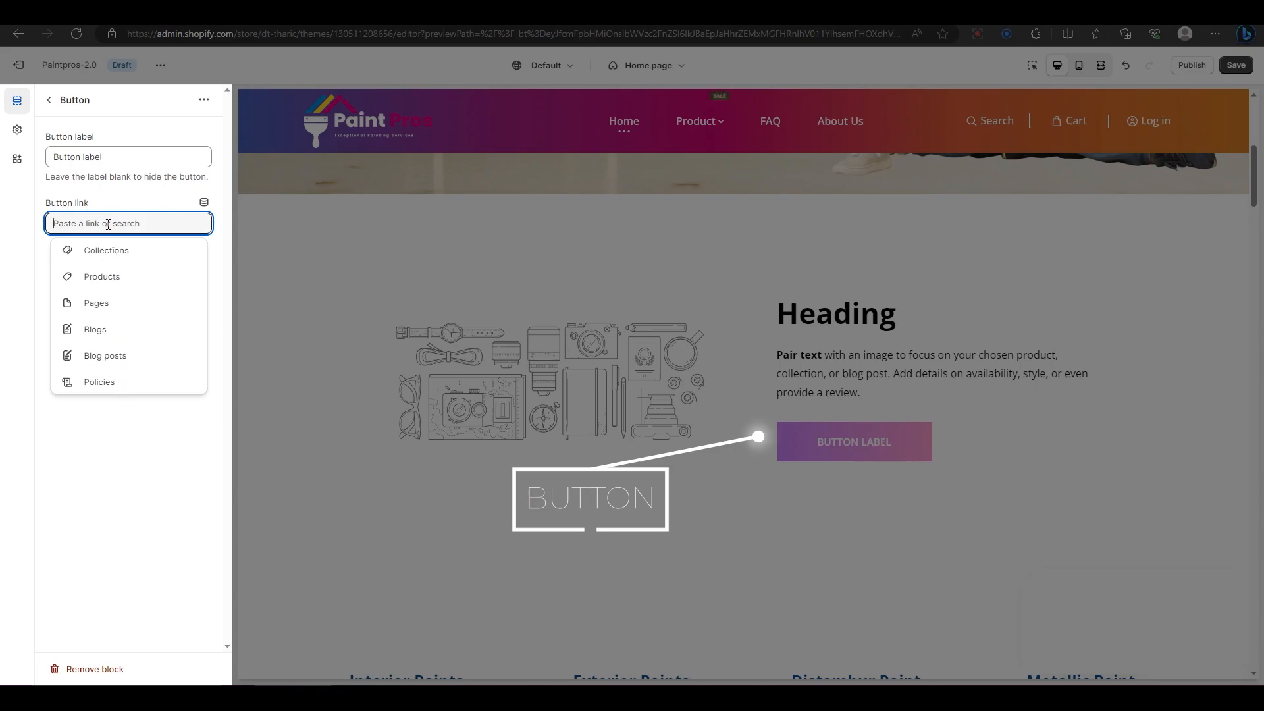
text(#)
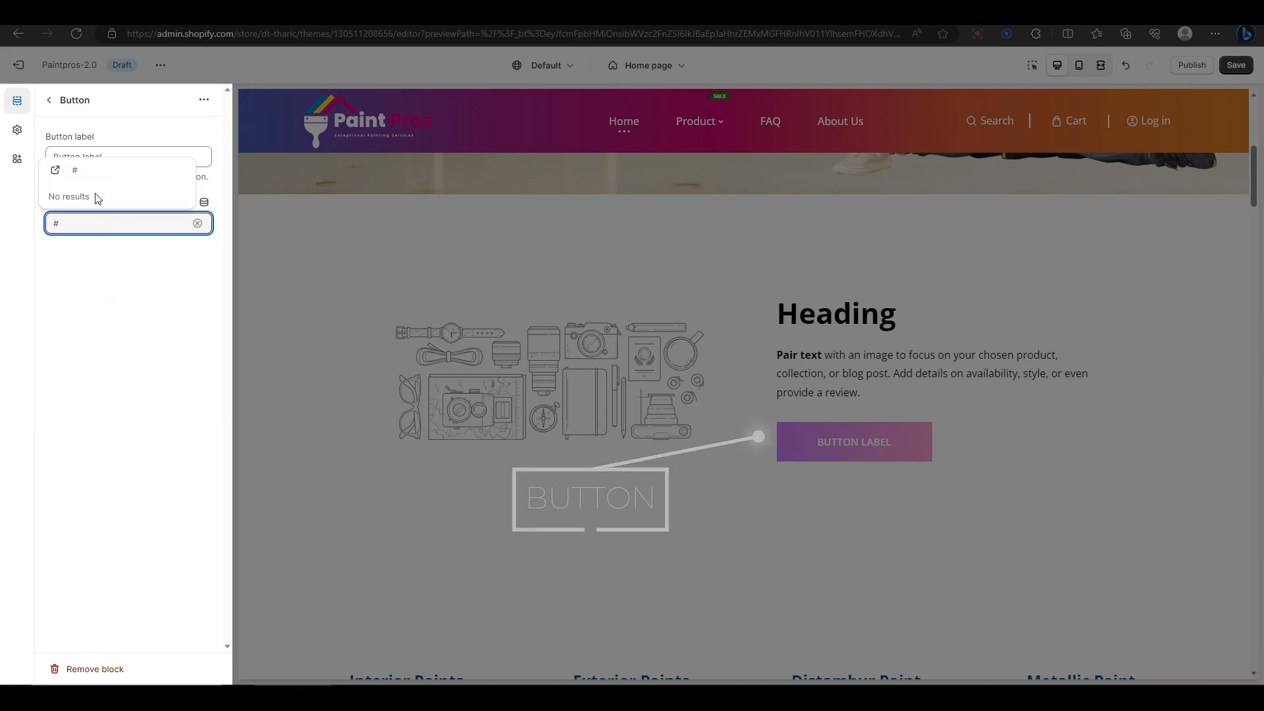
click(49, 99)
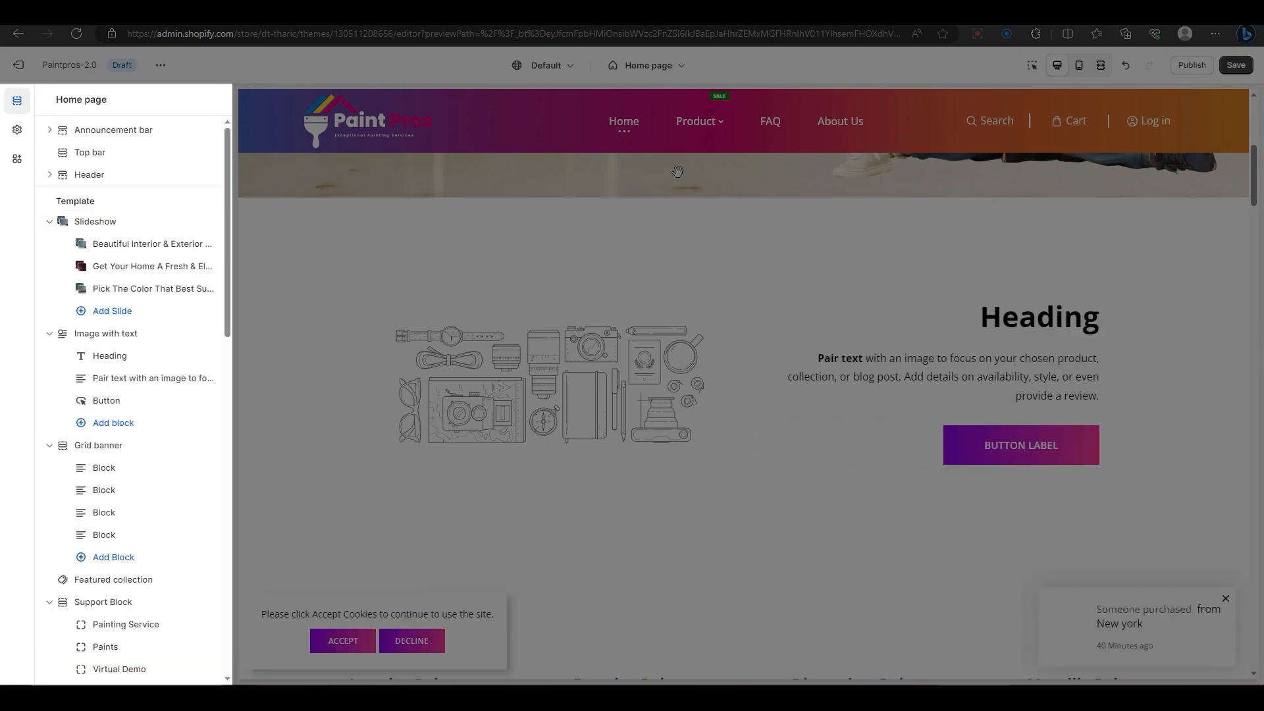
Add a Caption block beneath the button and review its text size setting
click(112, 423)
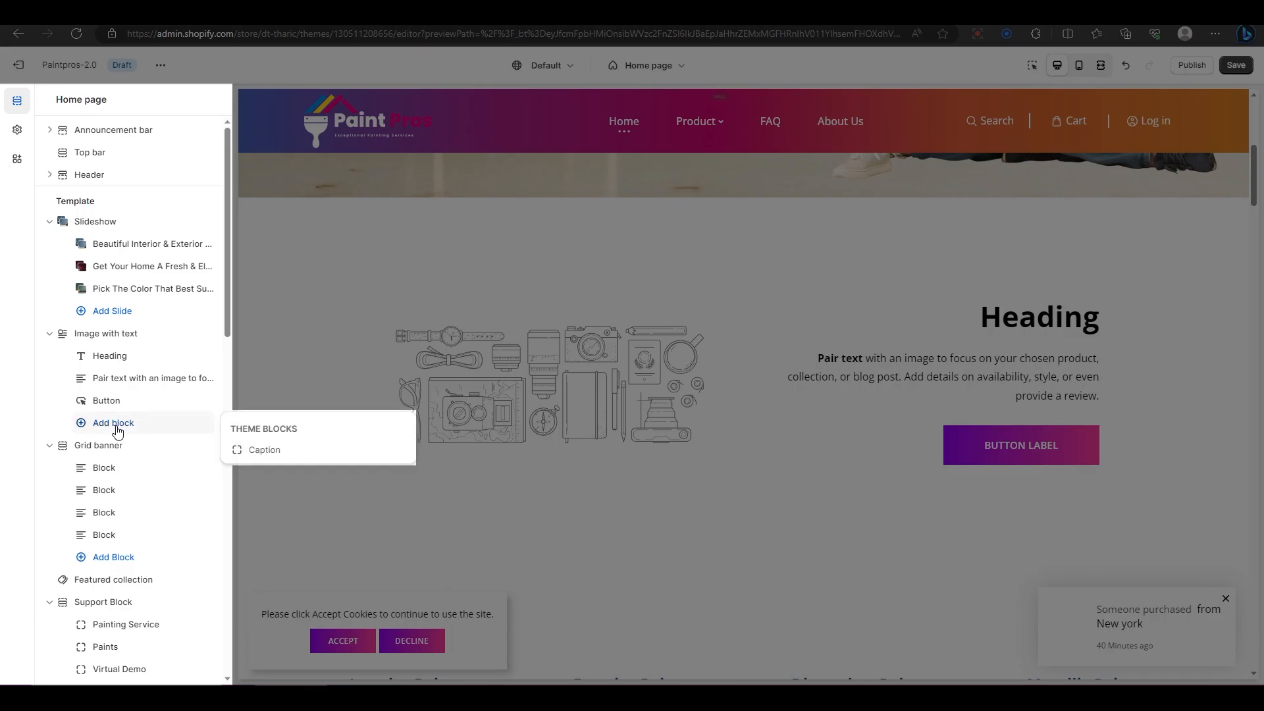
click(264, 449)
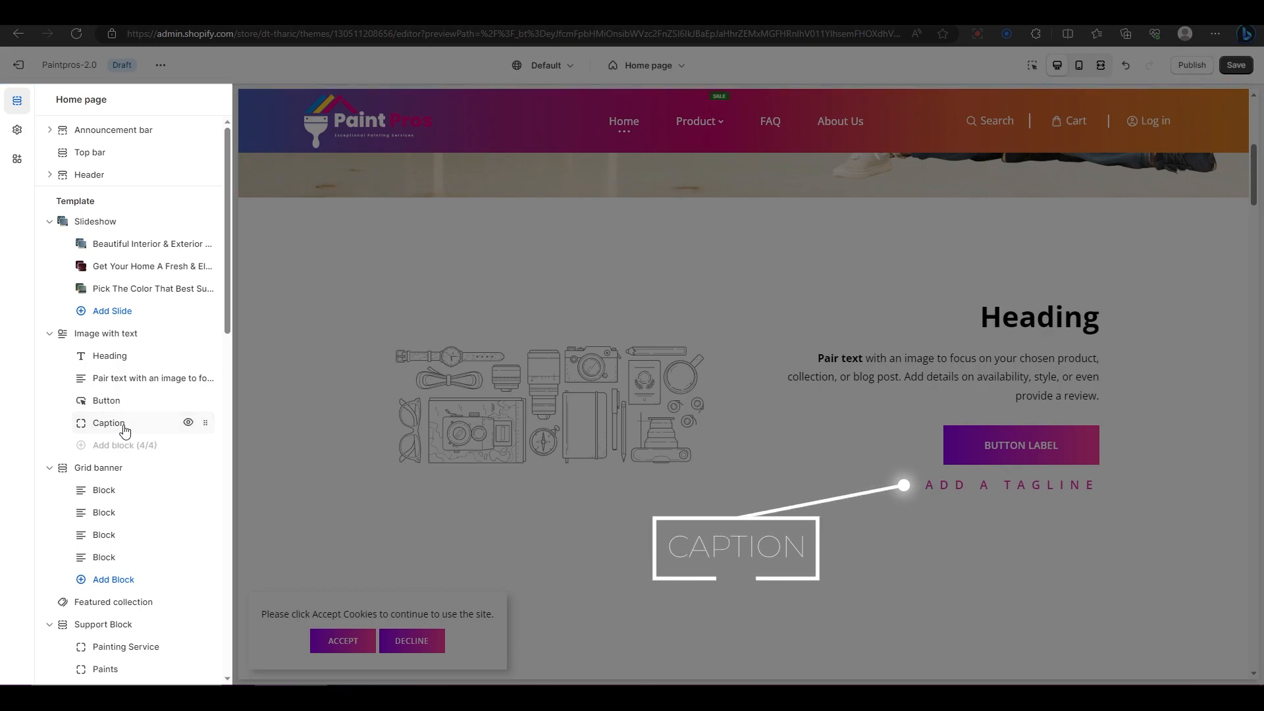
click(108, 422)
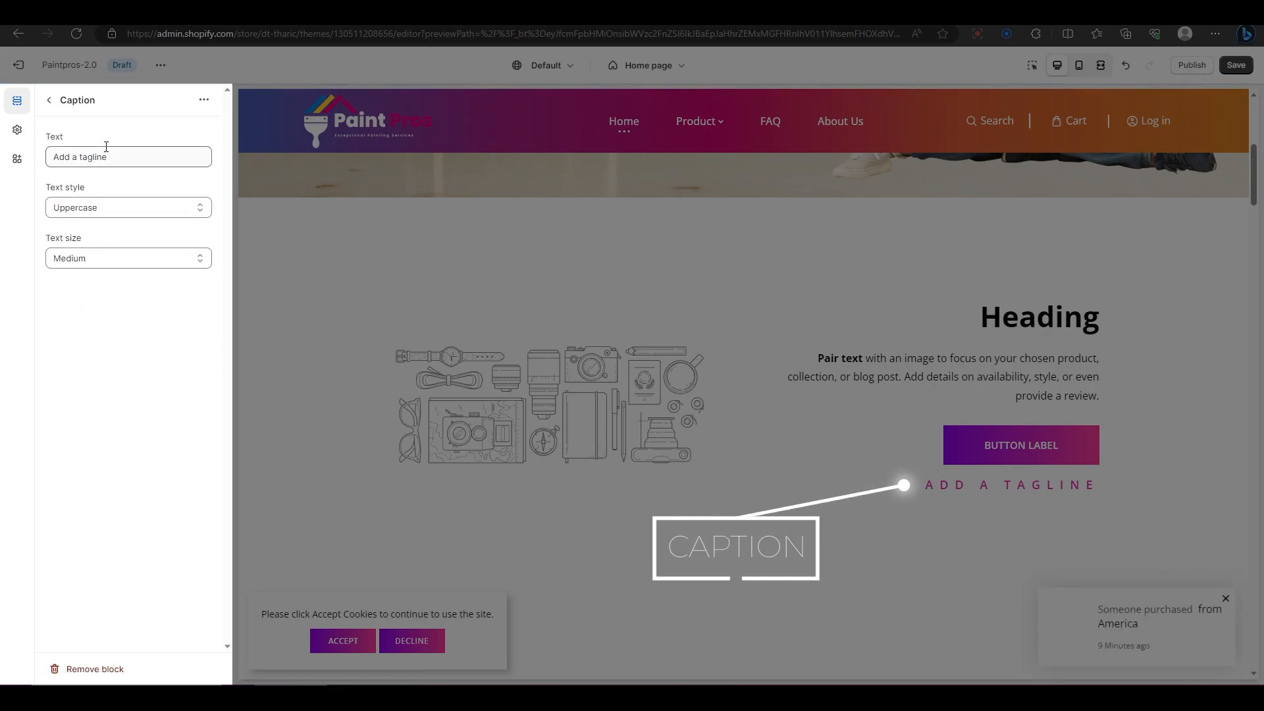
click(127, 258)
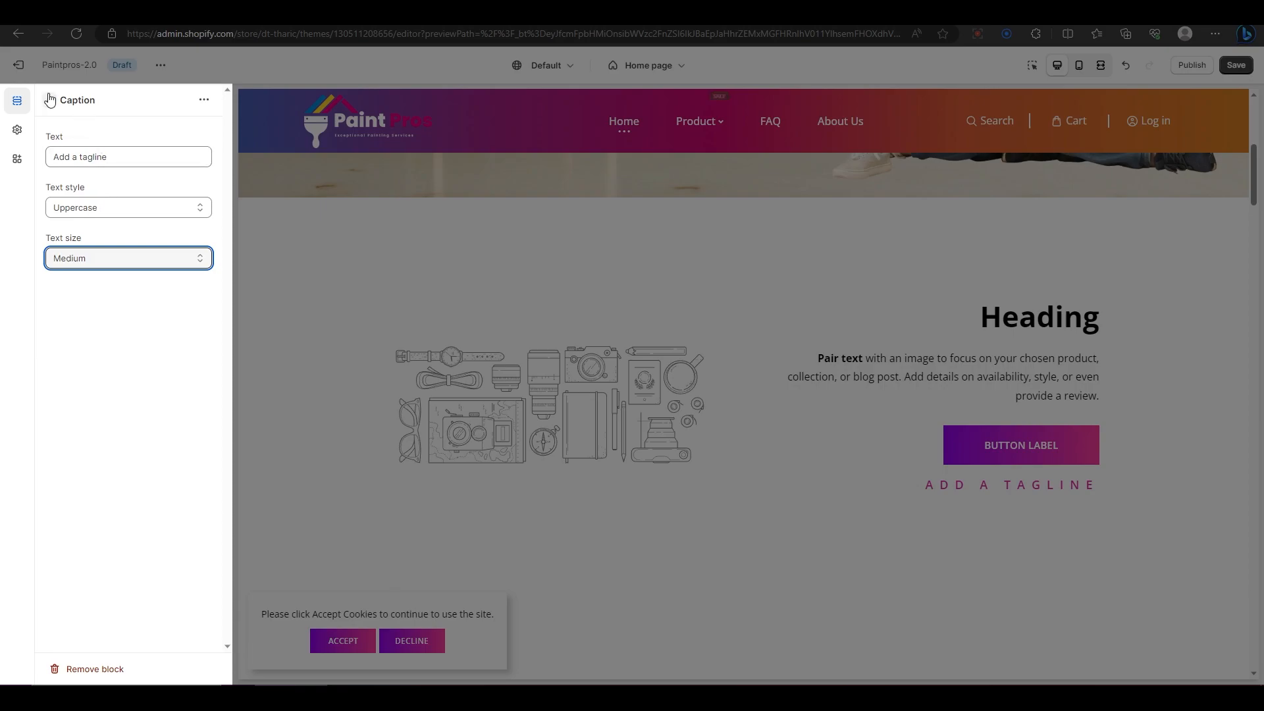
click(17, 100)
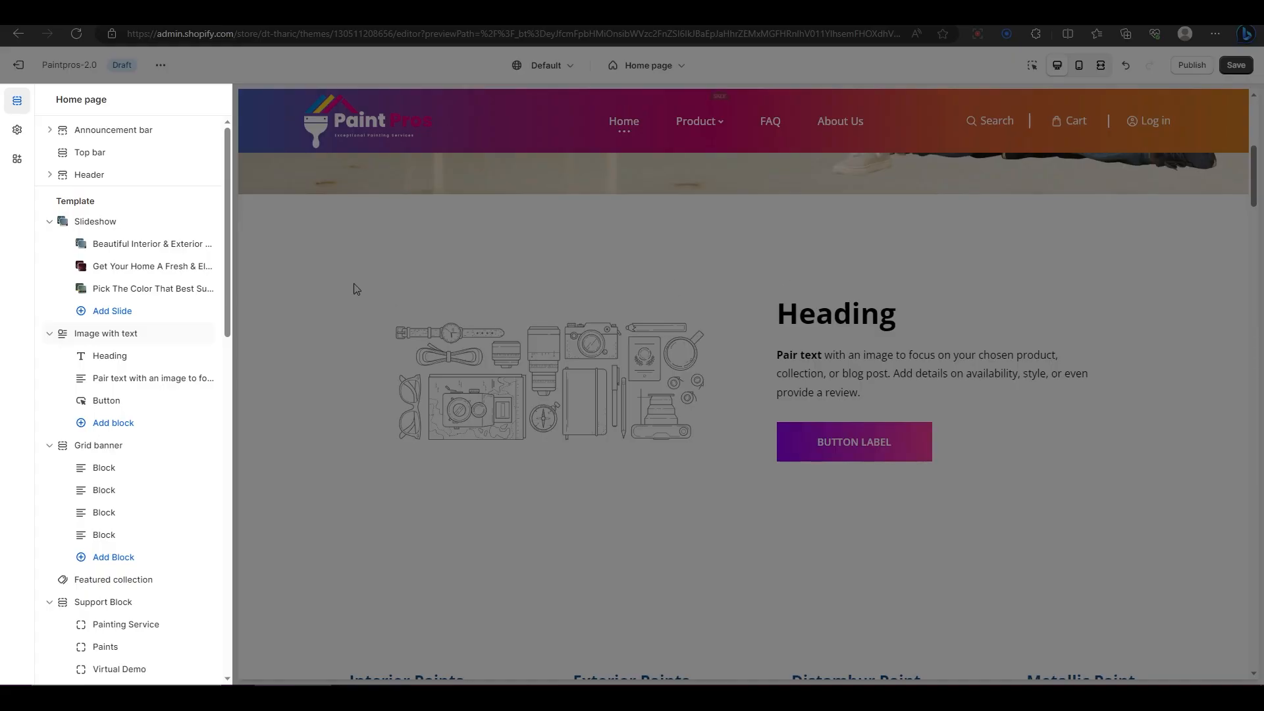
mouse_move(114, 339)
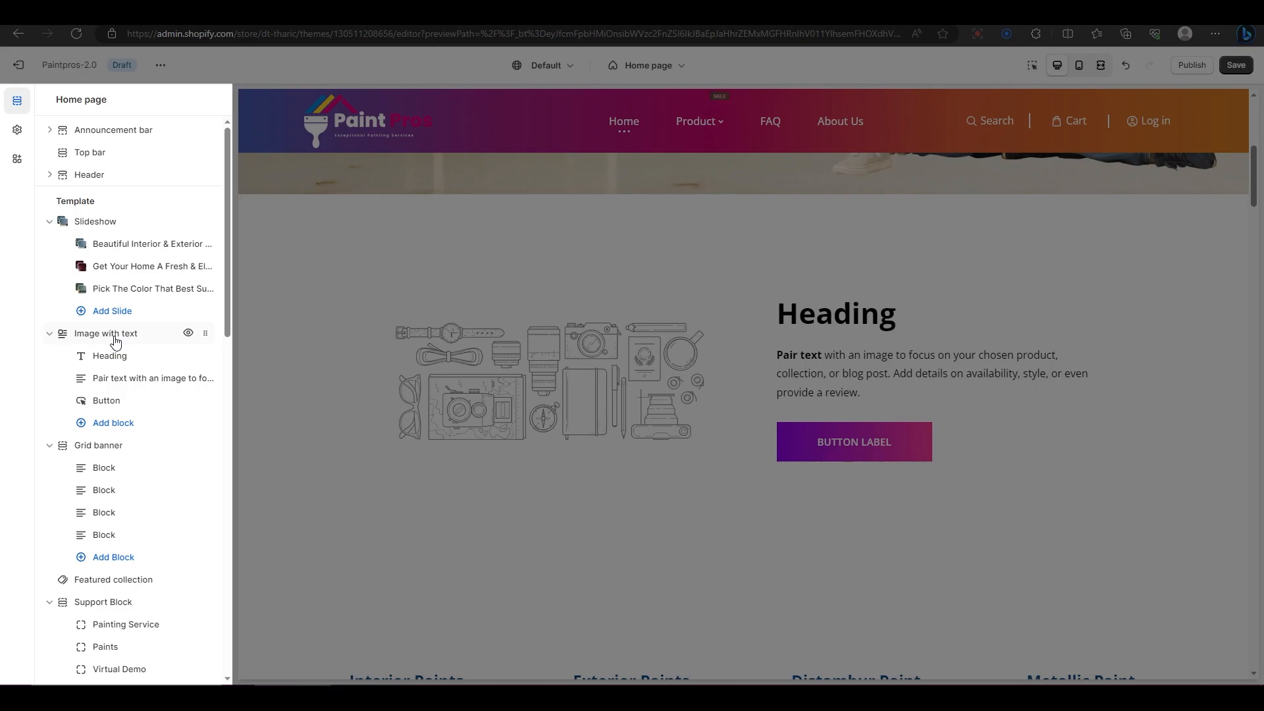
Try Show Full Width and Right & Left Spacing, leave both off, and bring up the image library
click(106, 333)
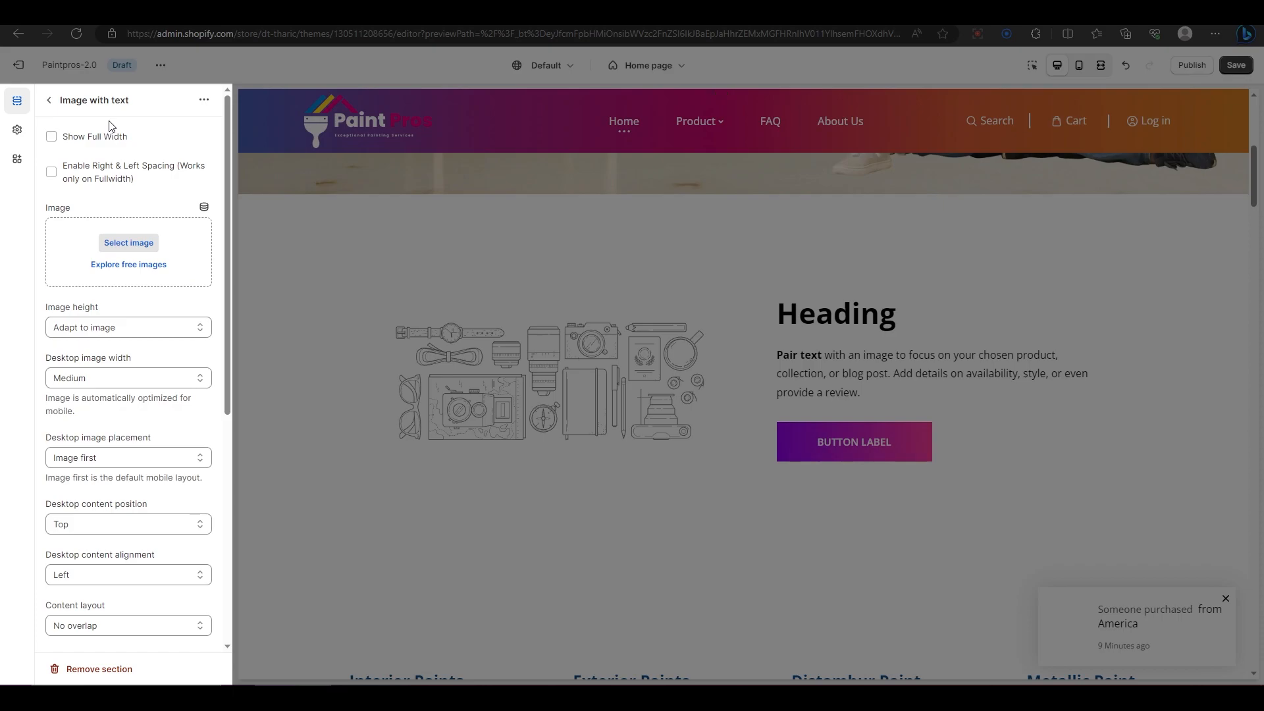
click(52, 135)
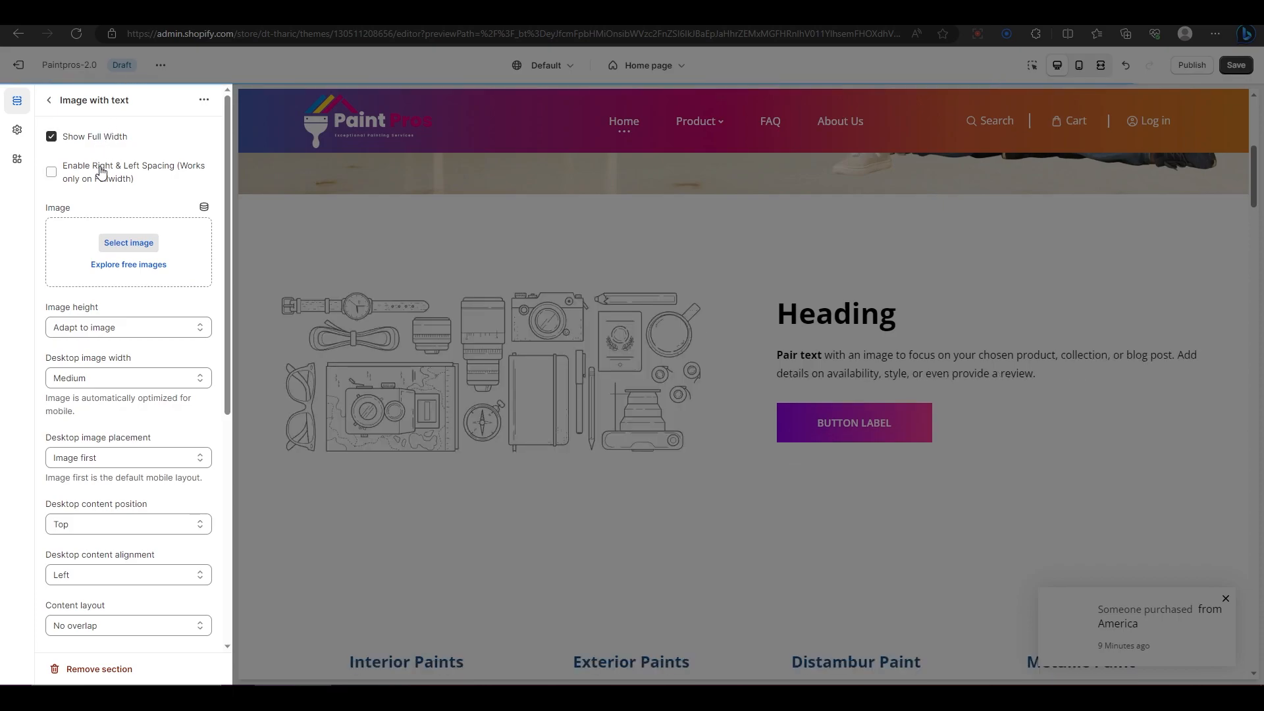
click(52, 172)
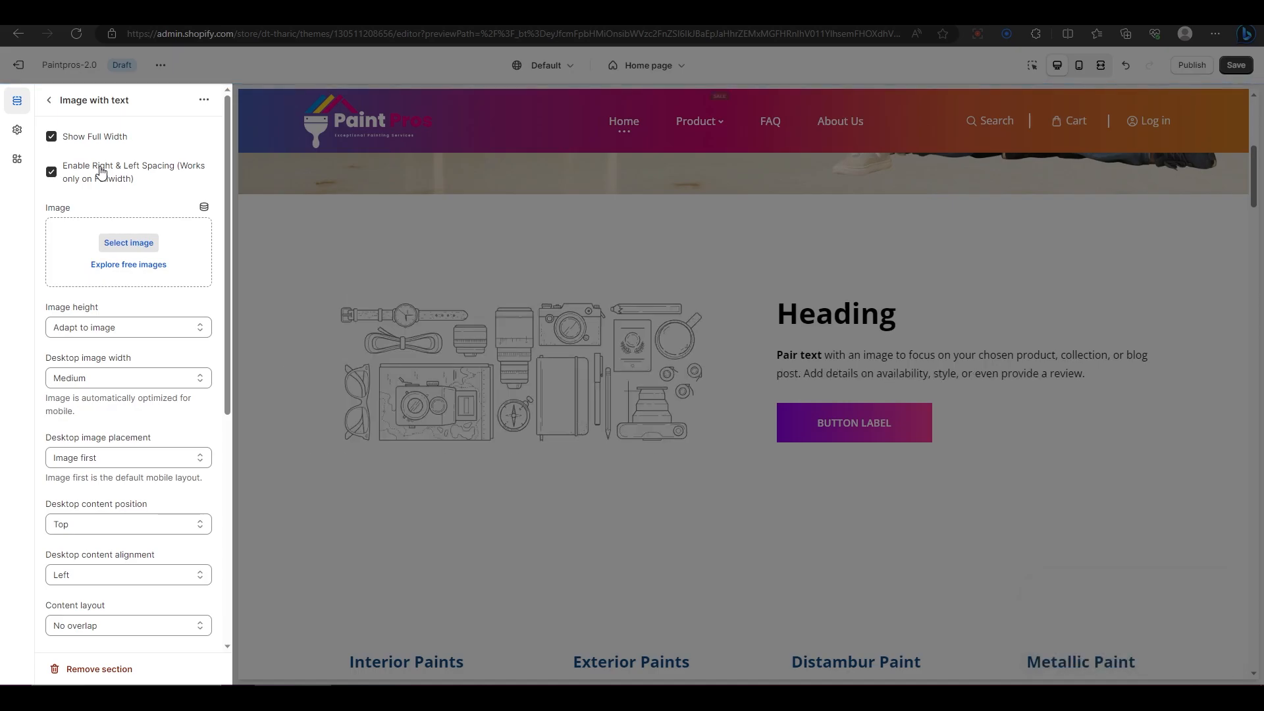
click(51, 171)
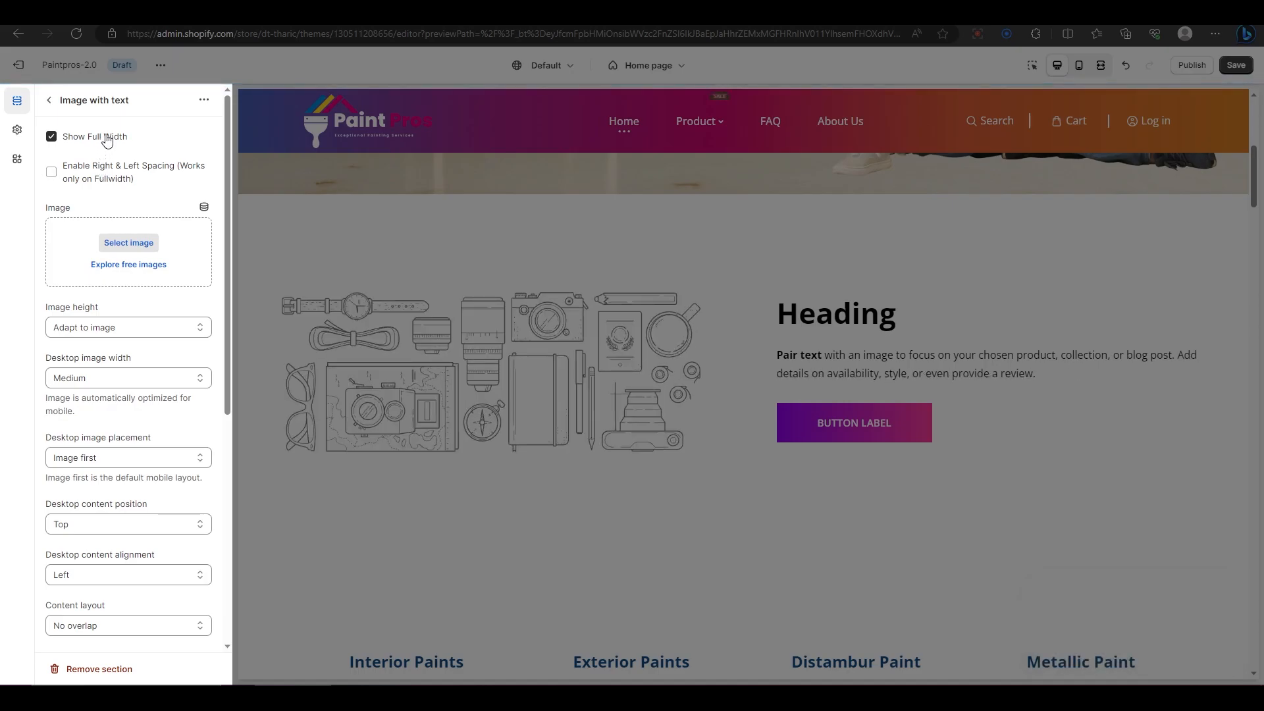
click(52, 135)
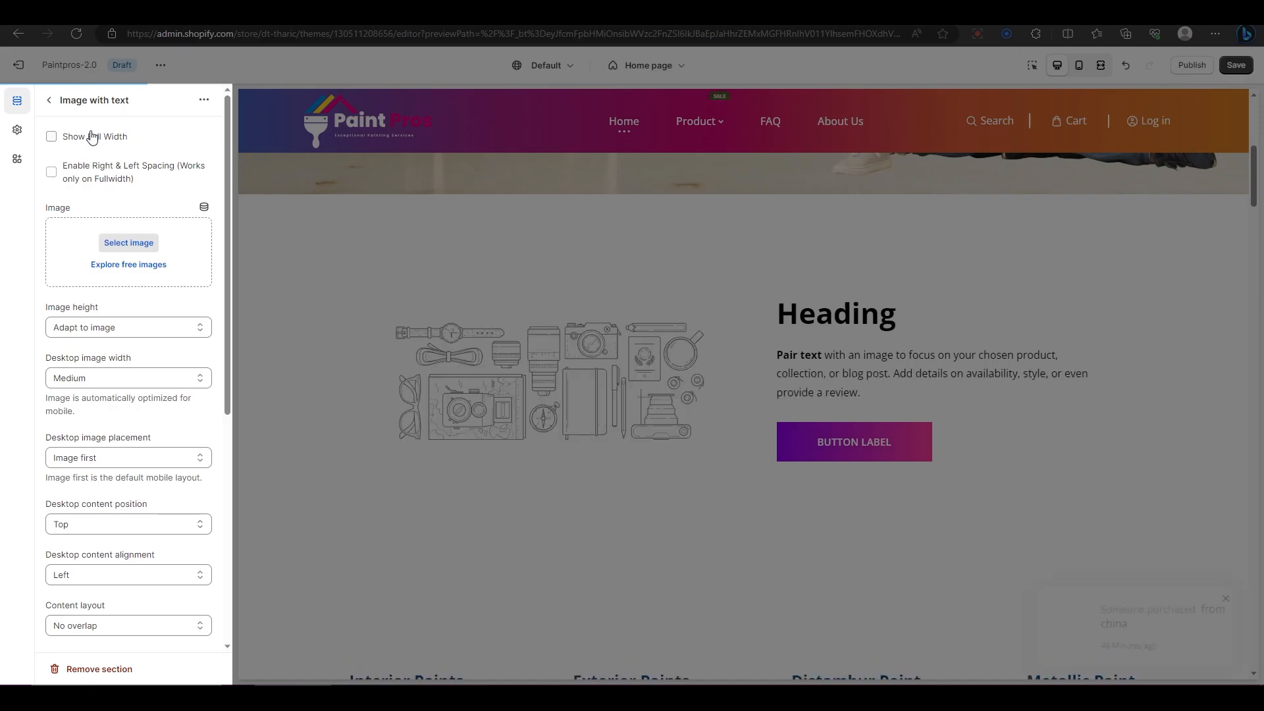
click(128, 243)
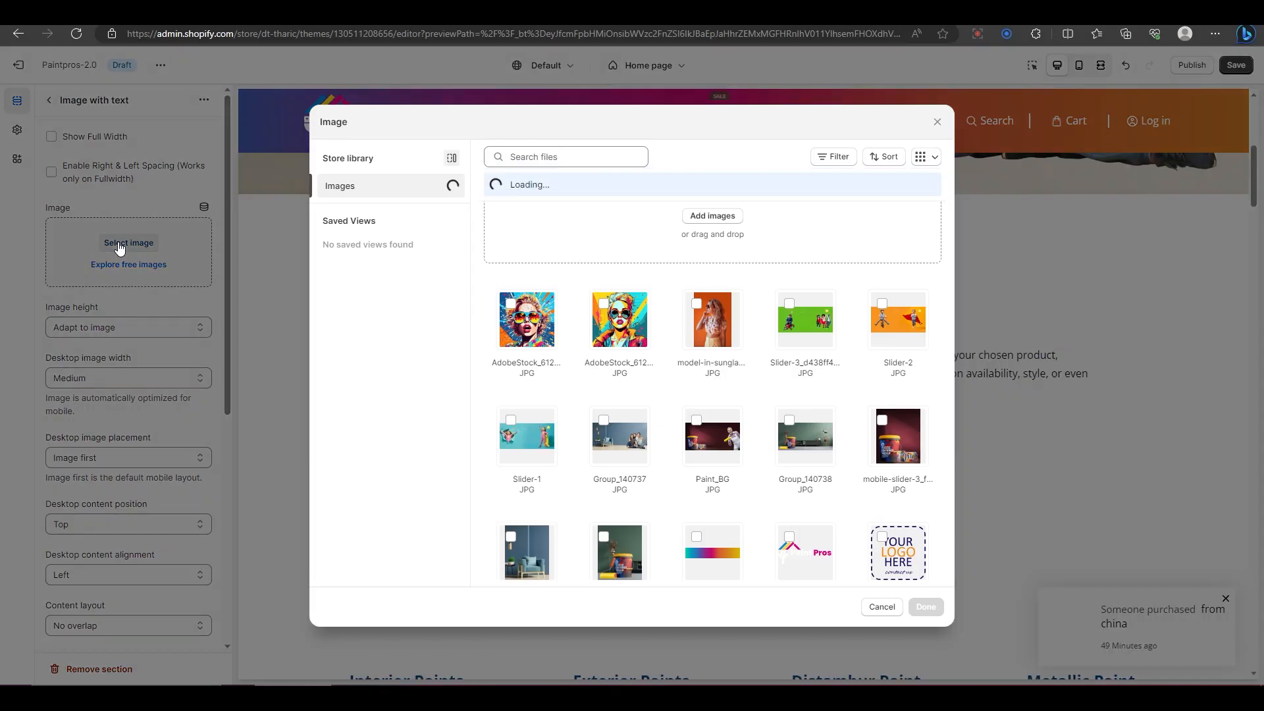
Select the AdobeStock pop-art woman in sunglasses image for the section
click(525, 319)
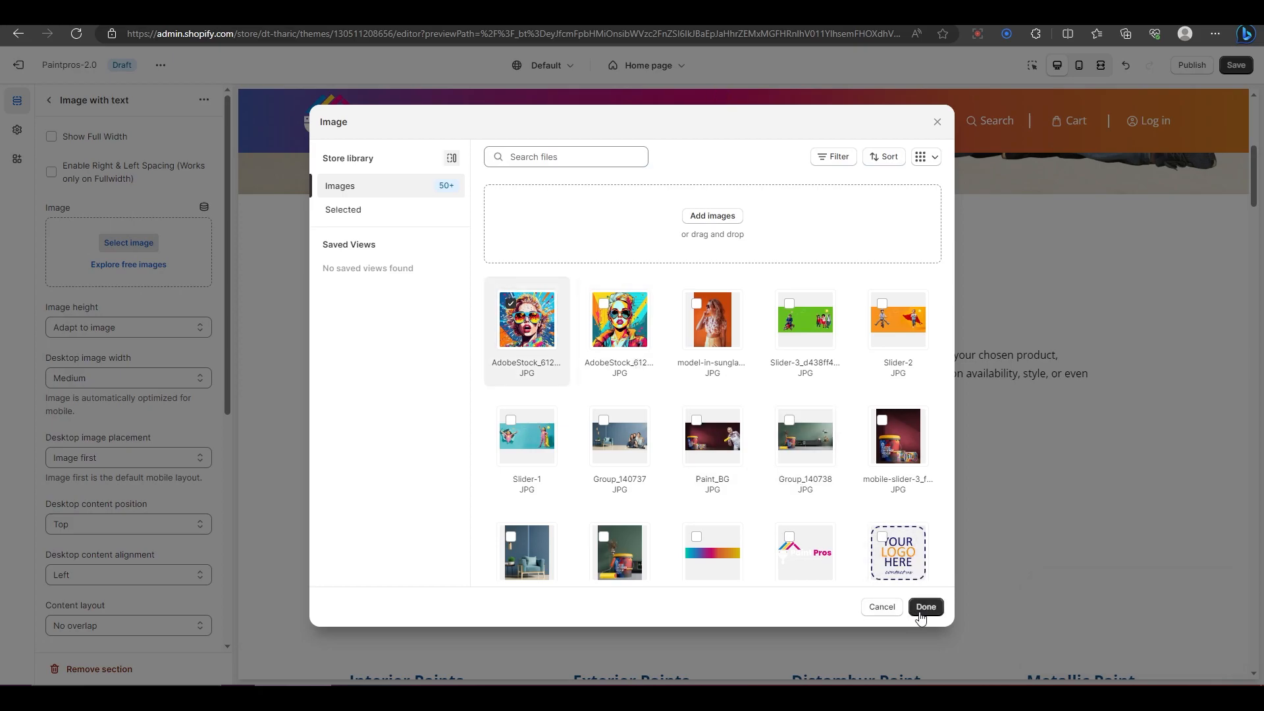
click(924, 606)
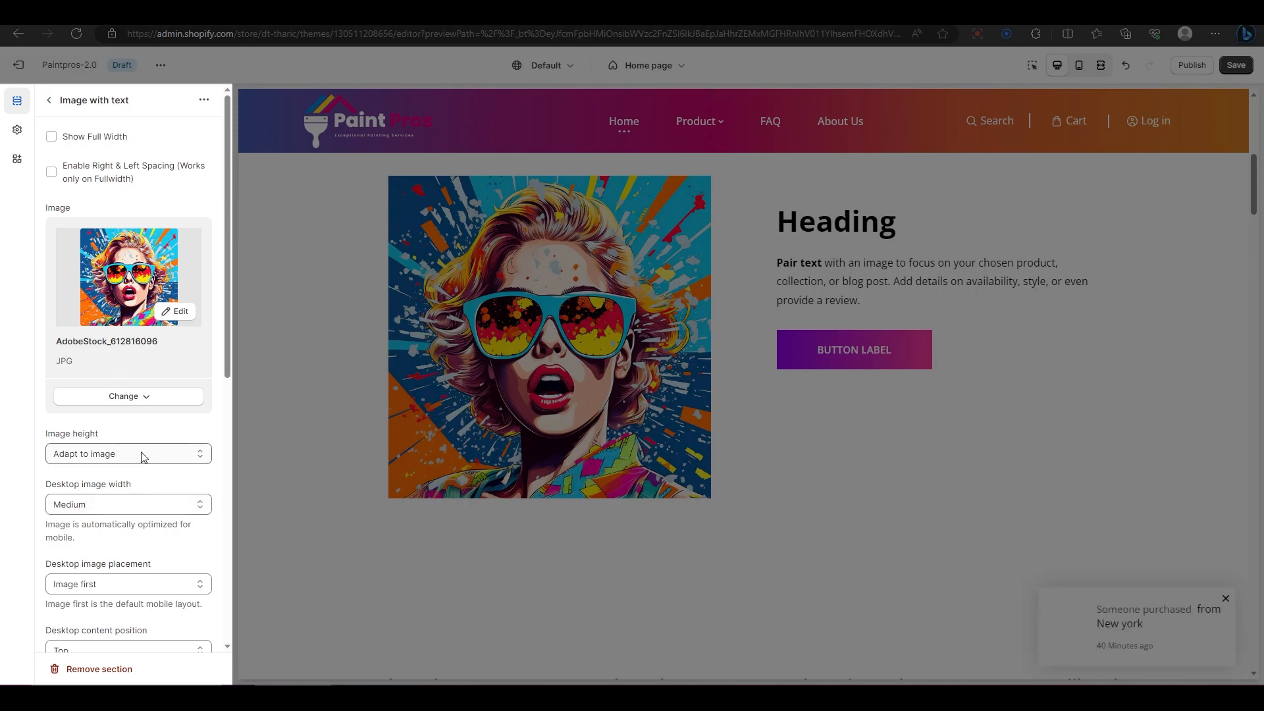
Set Desktop image placement to Image second so the pop-art image sits right of the text
click(128, 453)
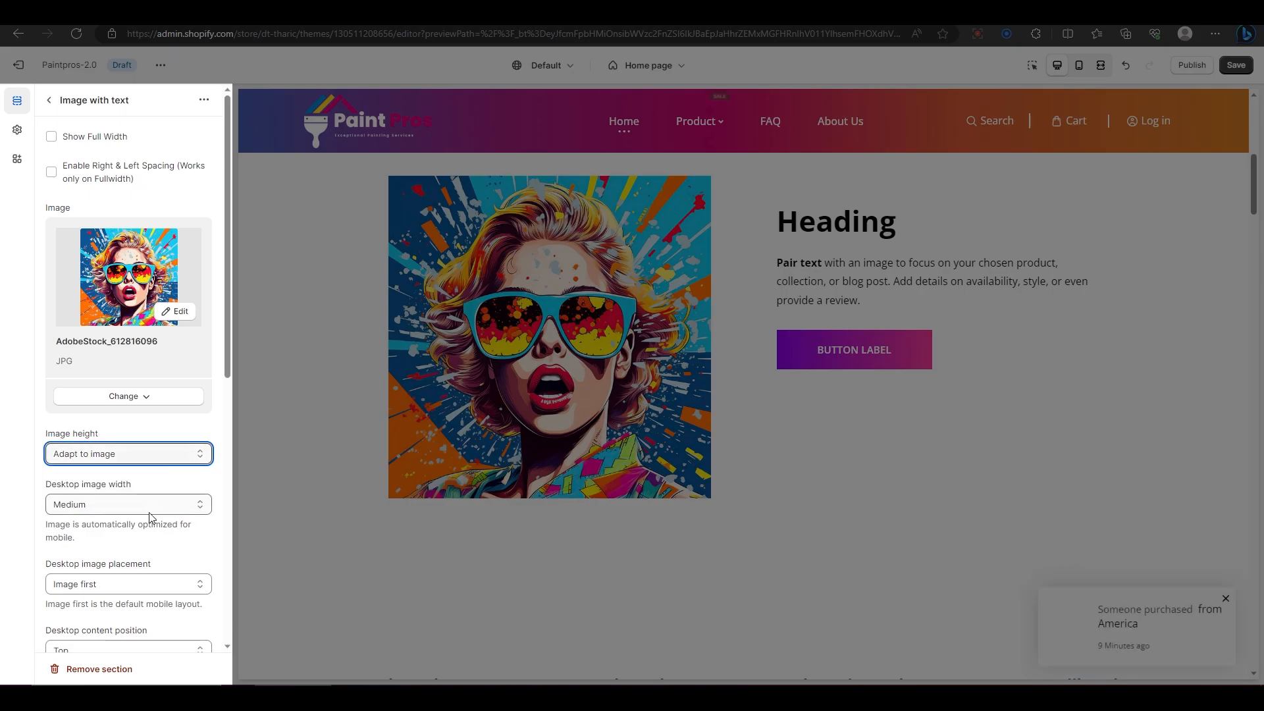
scroll(down, 3)
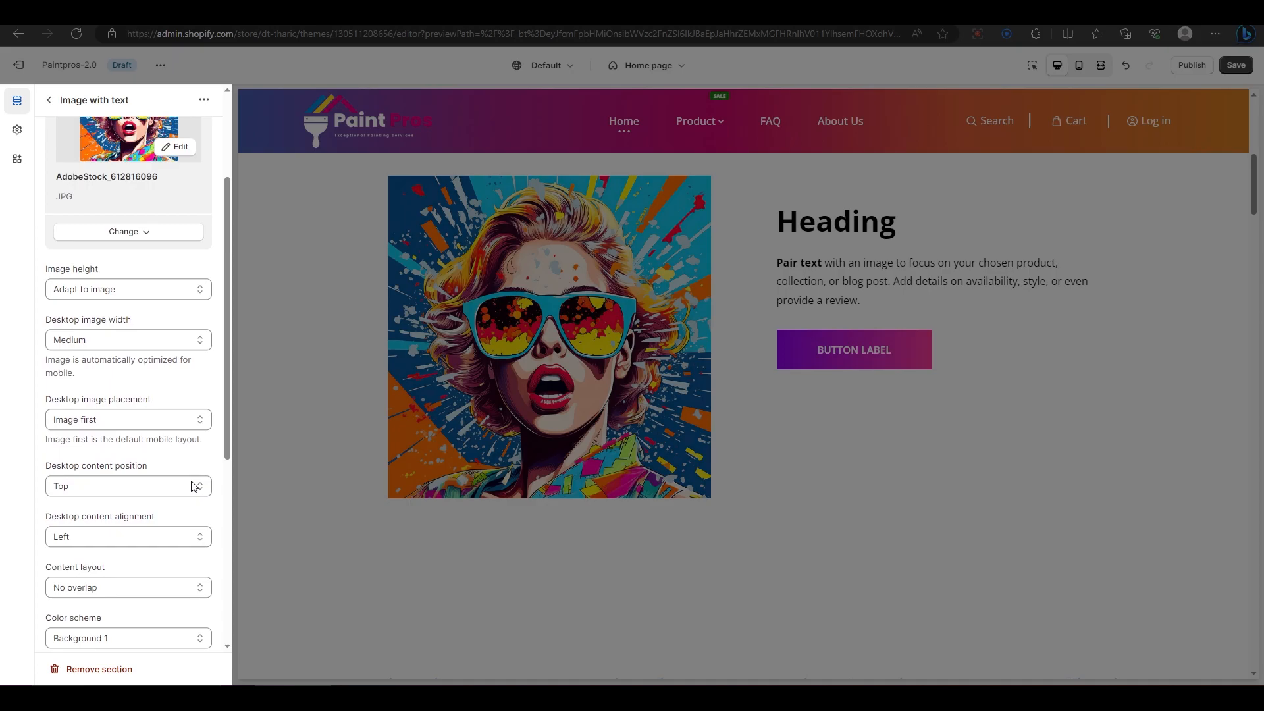
scroll(down, 3)
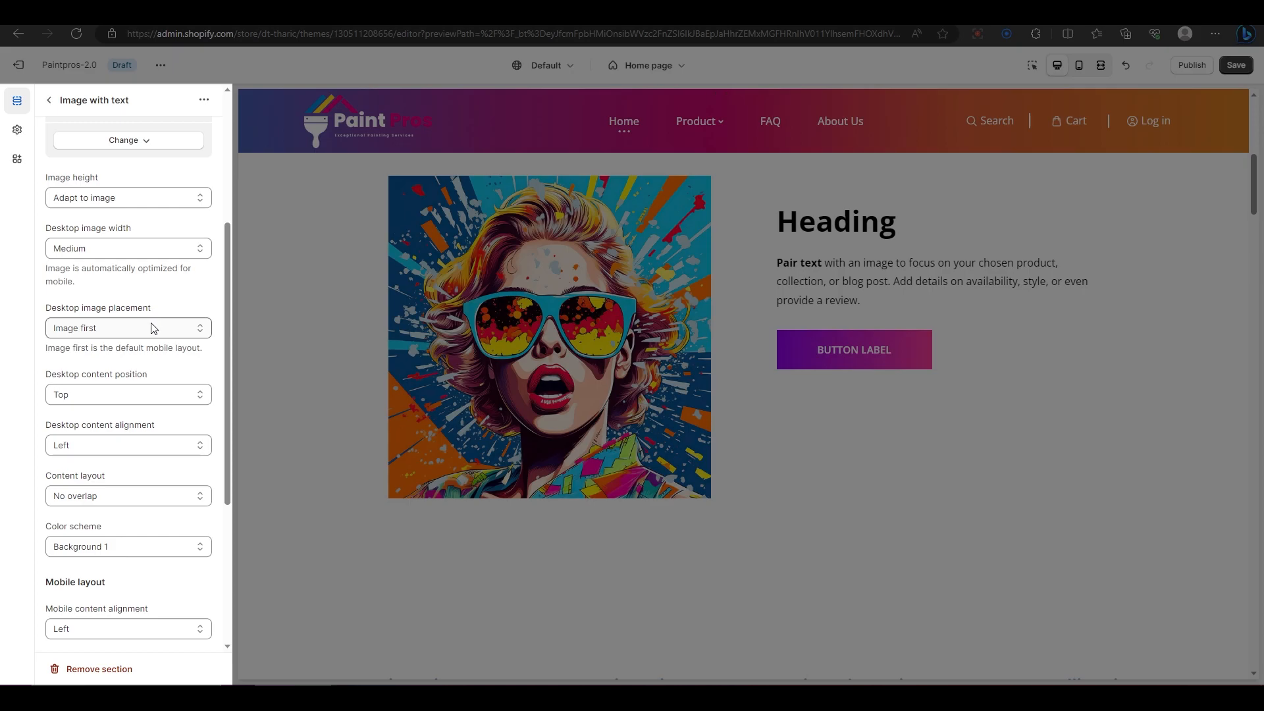
click(128, 328)
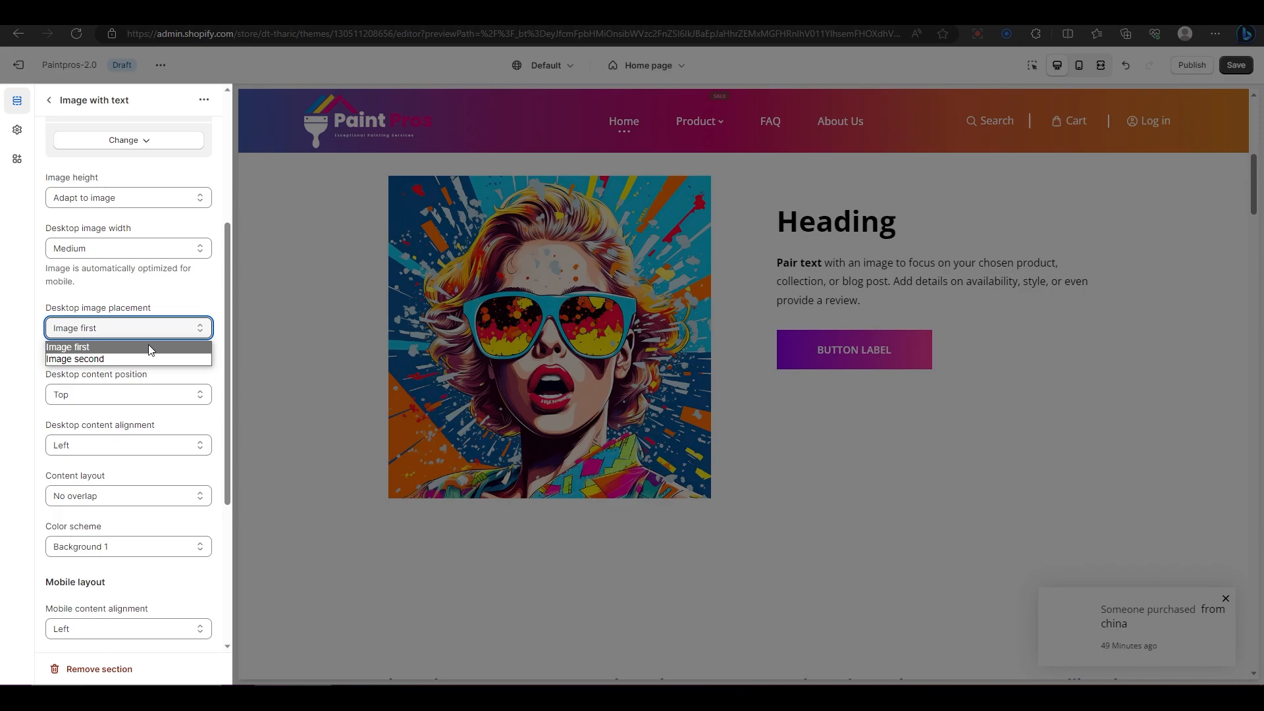
click(75, 358)
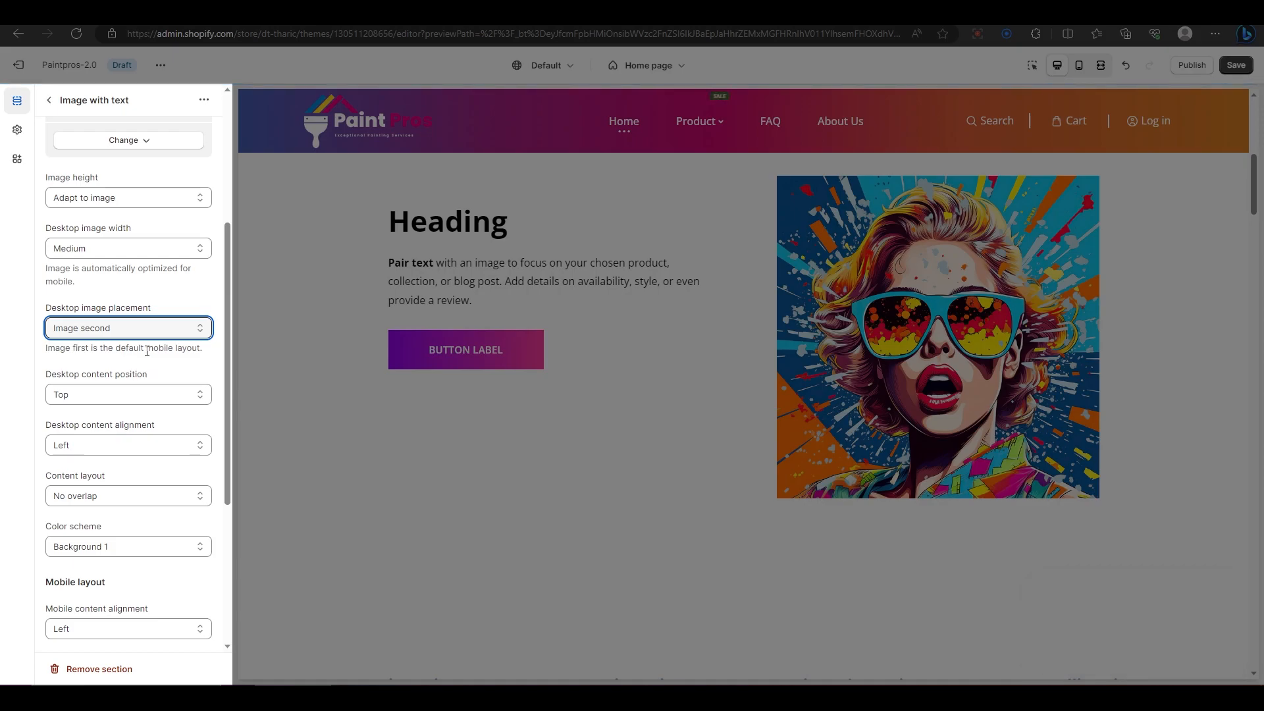
scroll(down, 3)
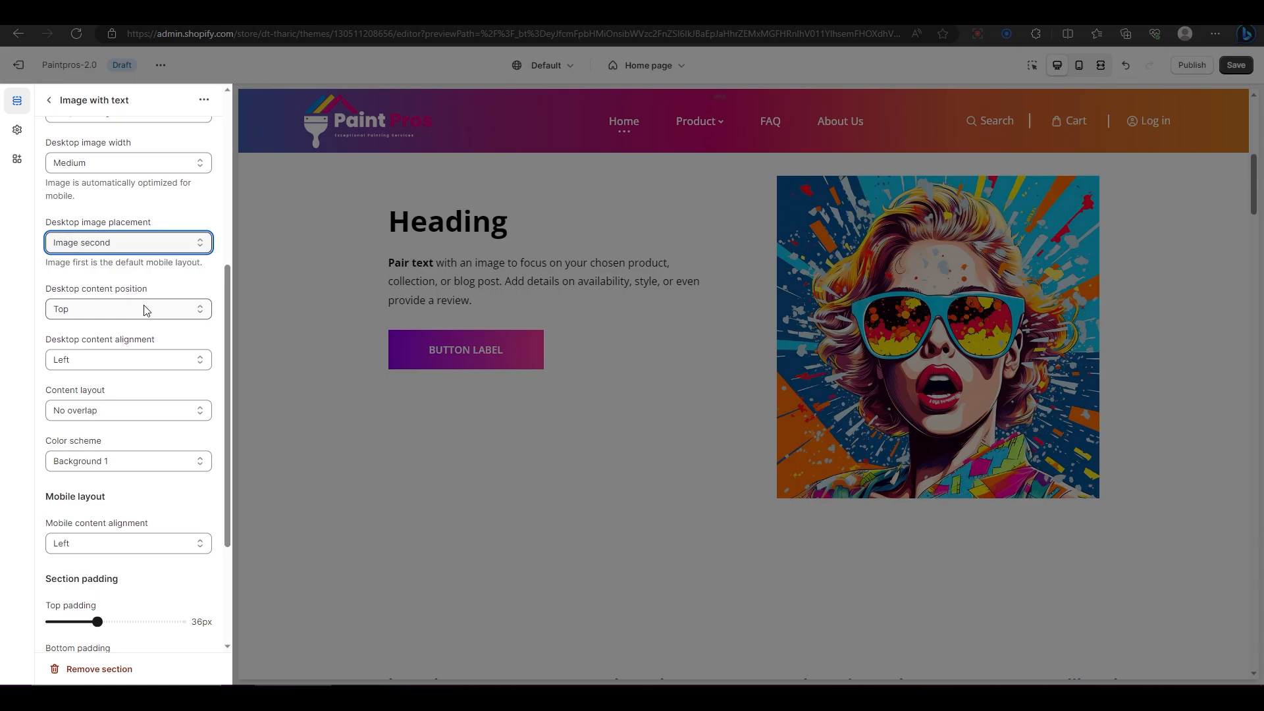
Set Desktop content position to Middle and Desktop content alignment to Right
click(128, 309)
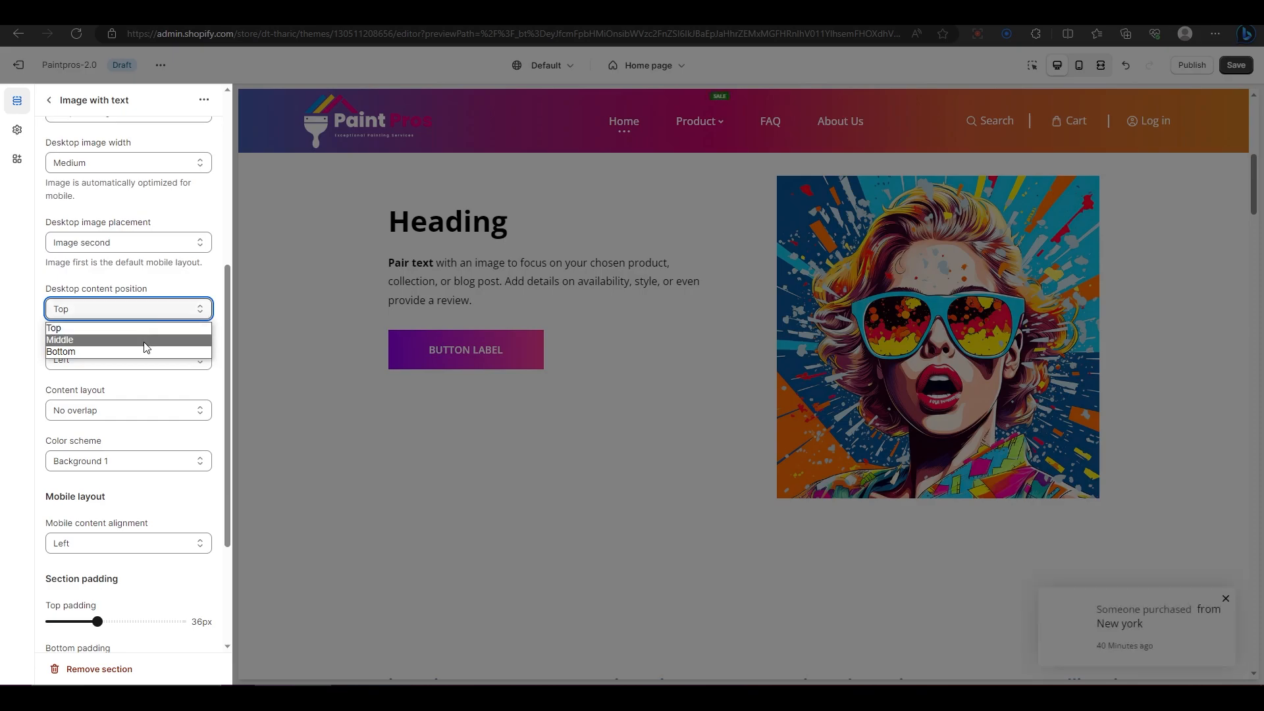
click(60, 340)
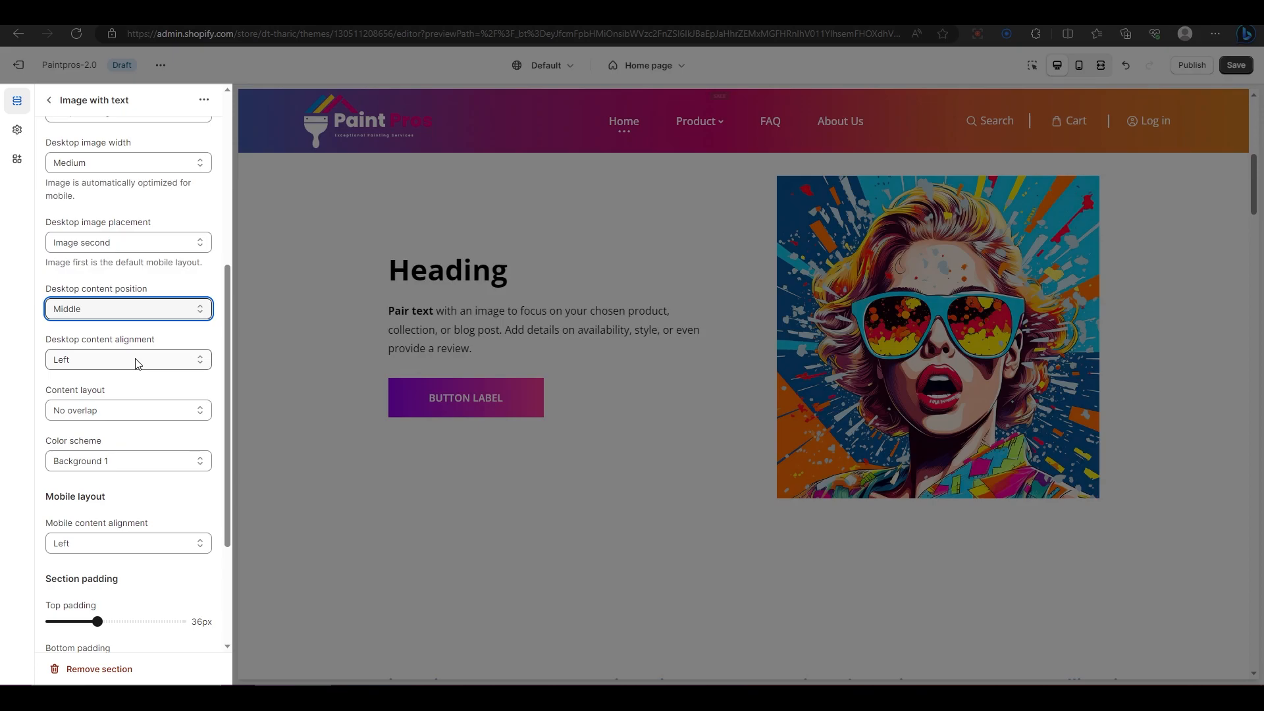
click(128, 358)
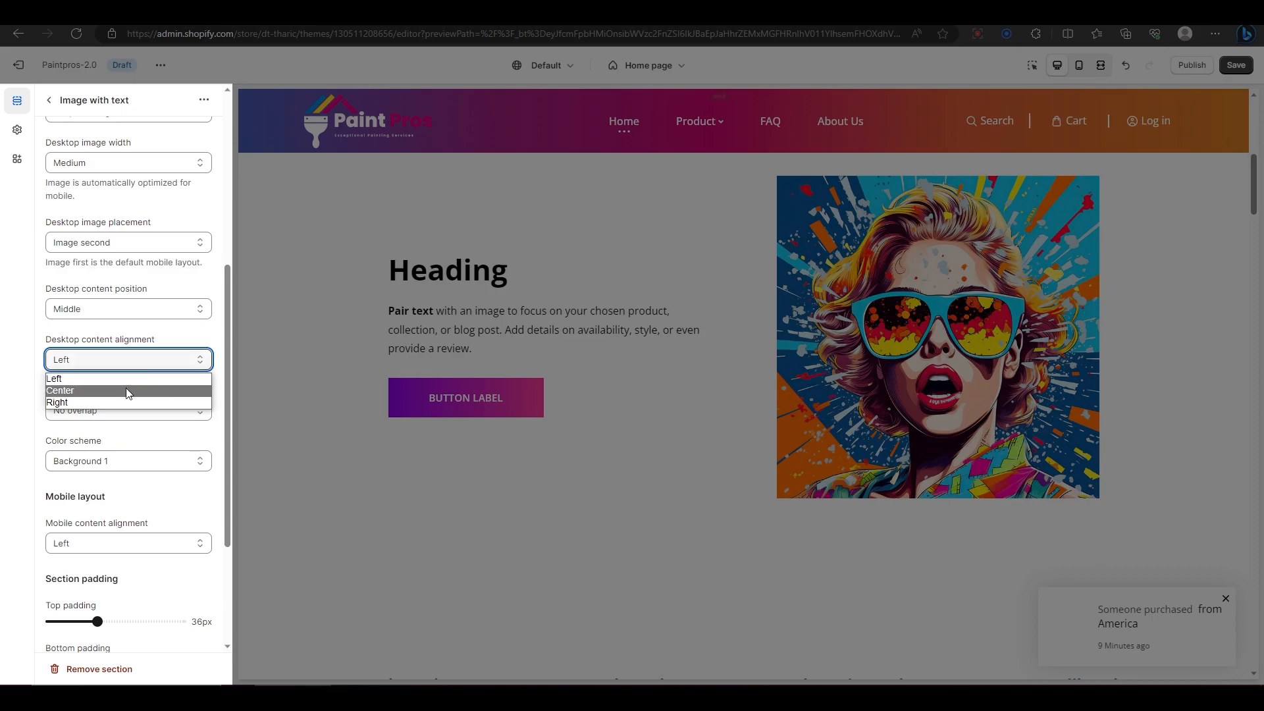
click(59, 390)
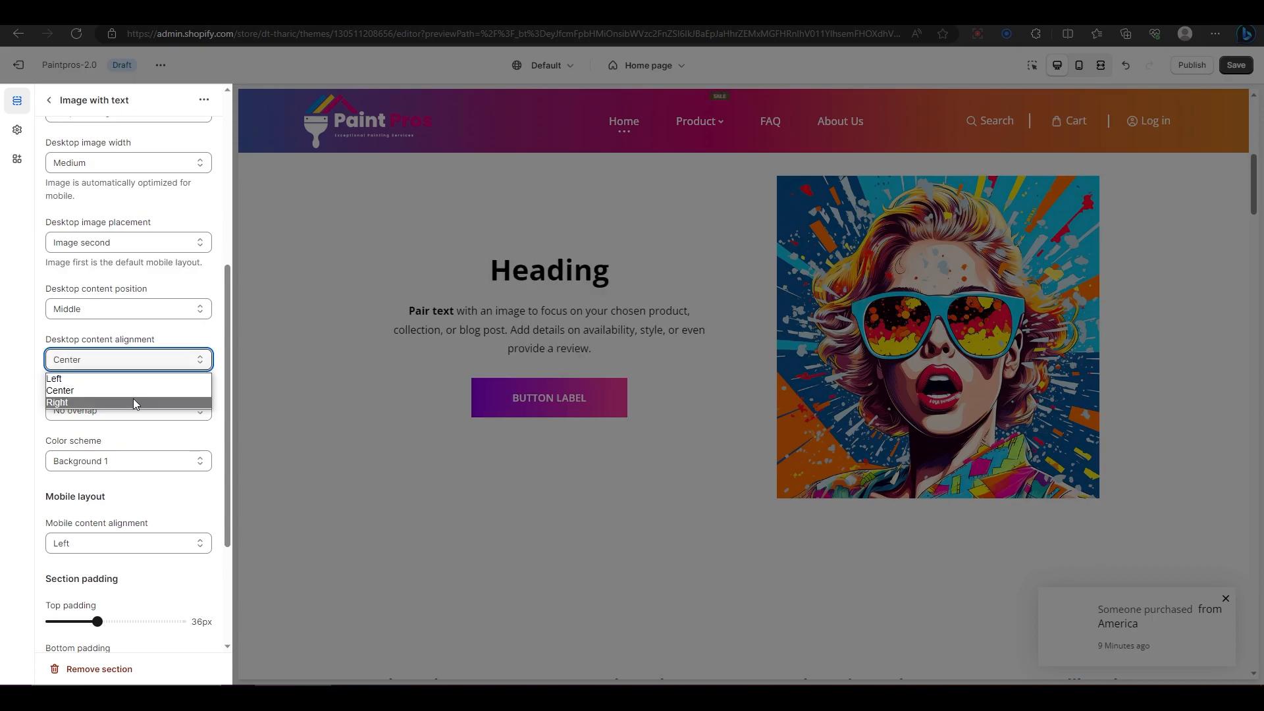
click(57, 403)
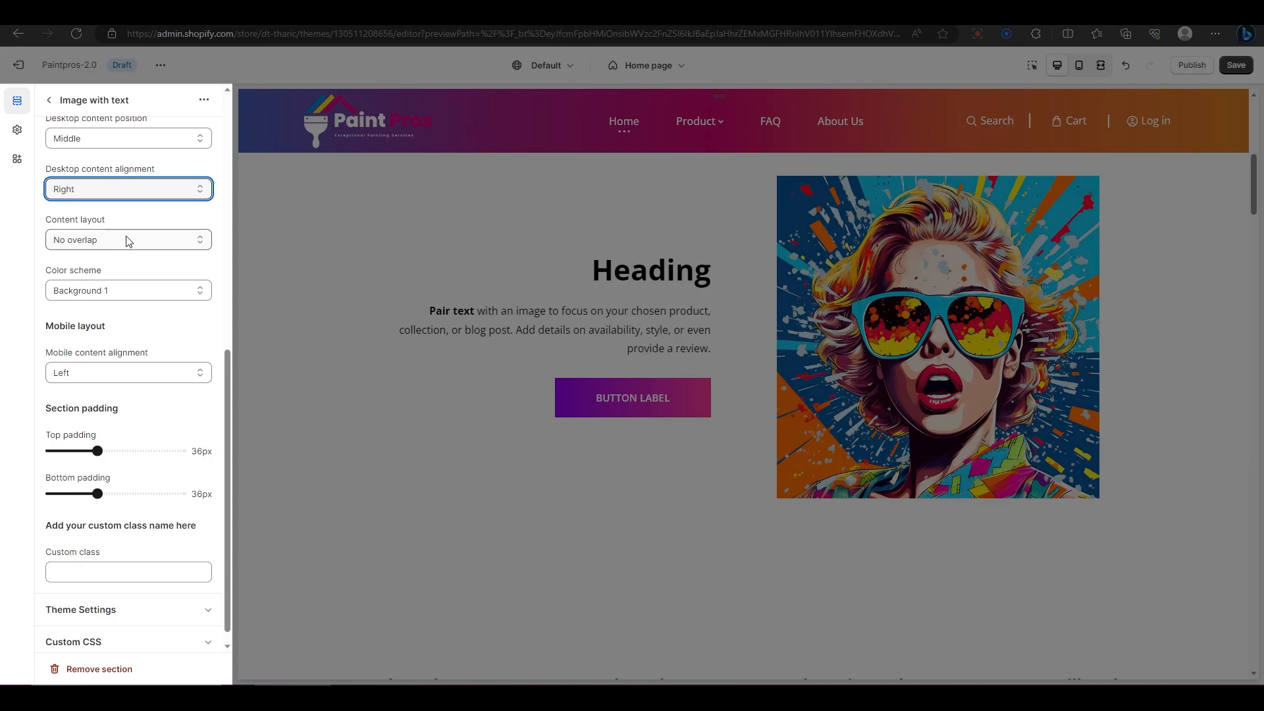
Keep the no-overlap content layout and set Mobile content alignment to Center in the phone preview
click(127, 240)
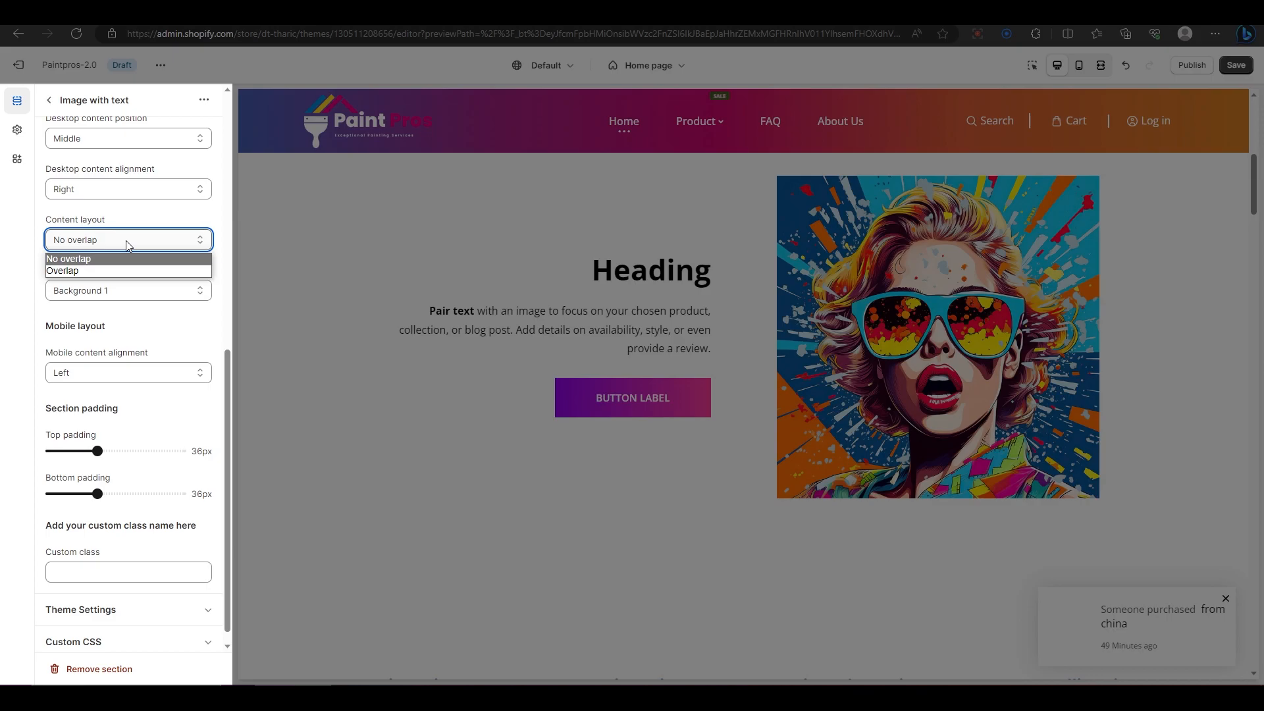
click(70, 259)
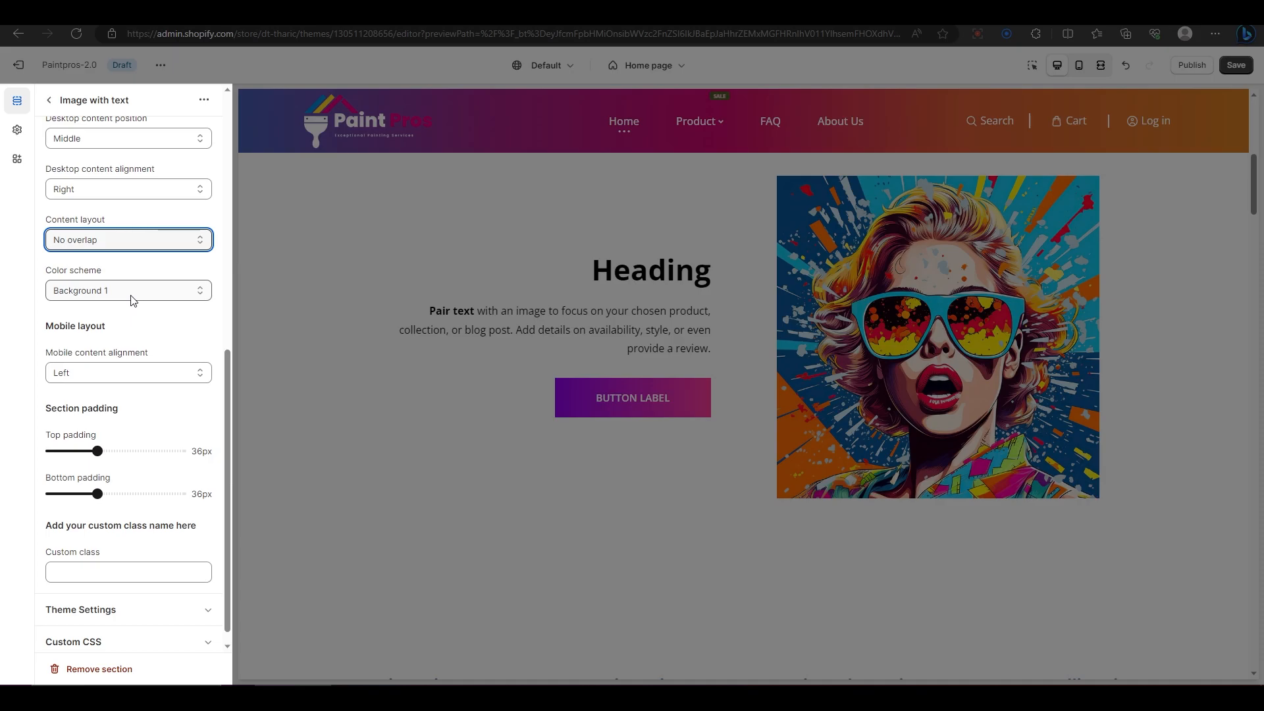
click(128, 289)
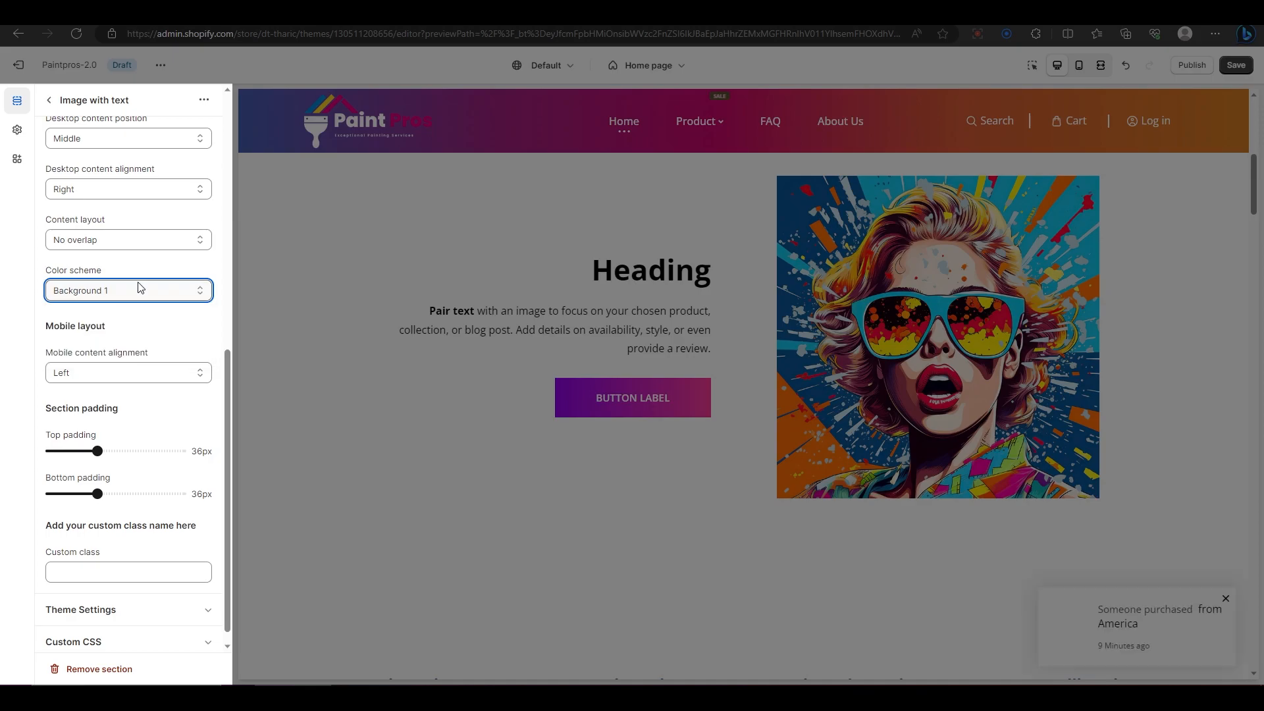
mouse_move(1101, 66)
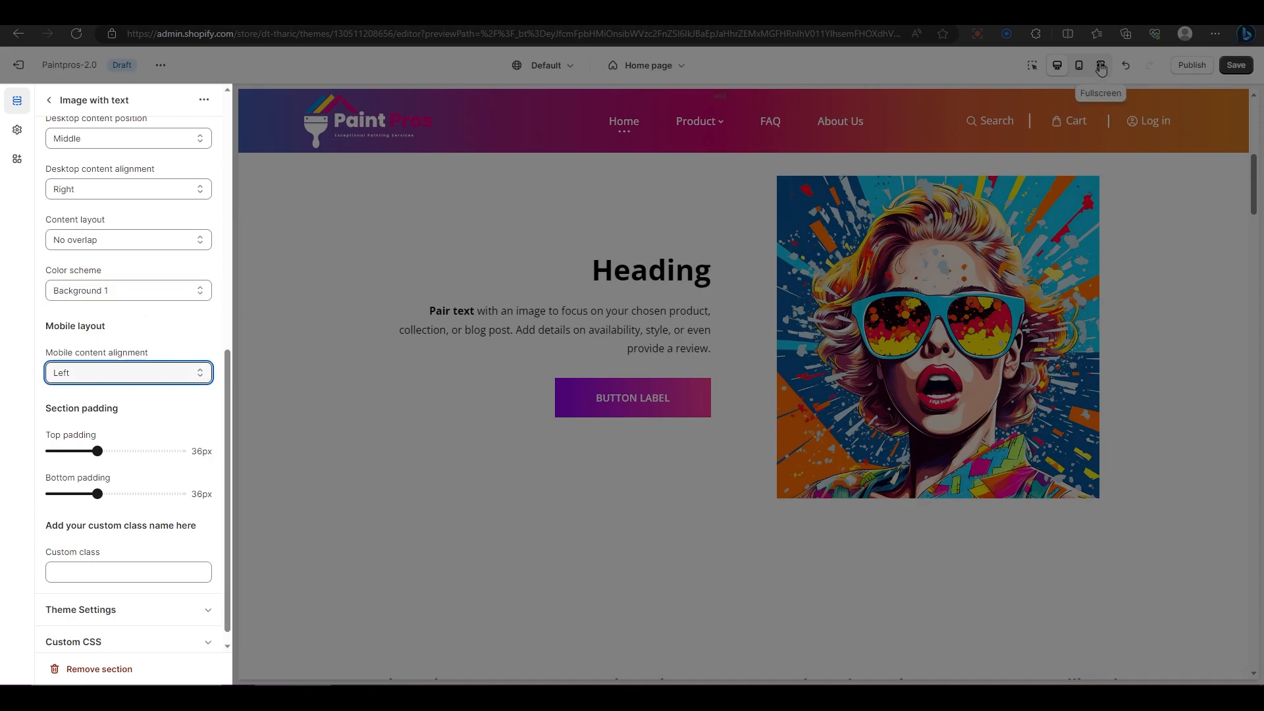
click(1078, 66)
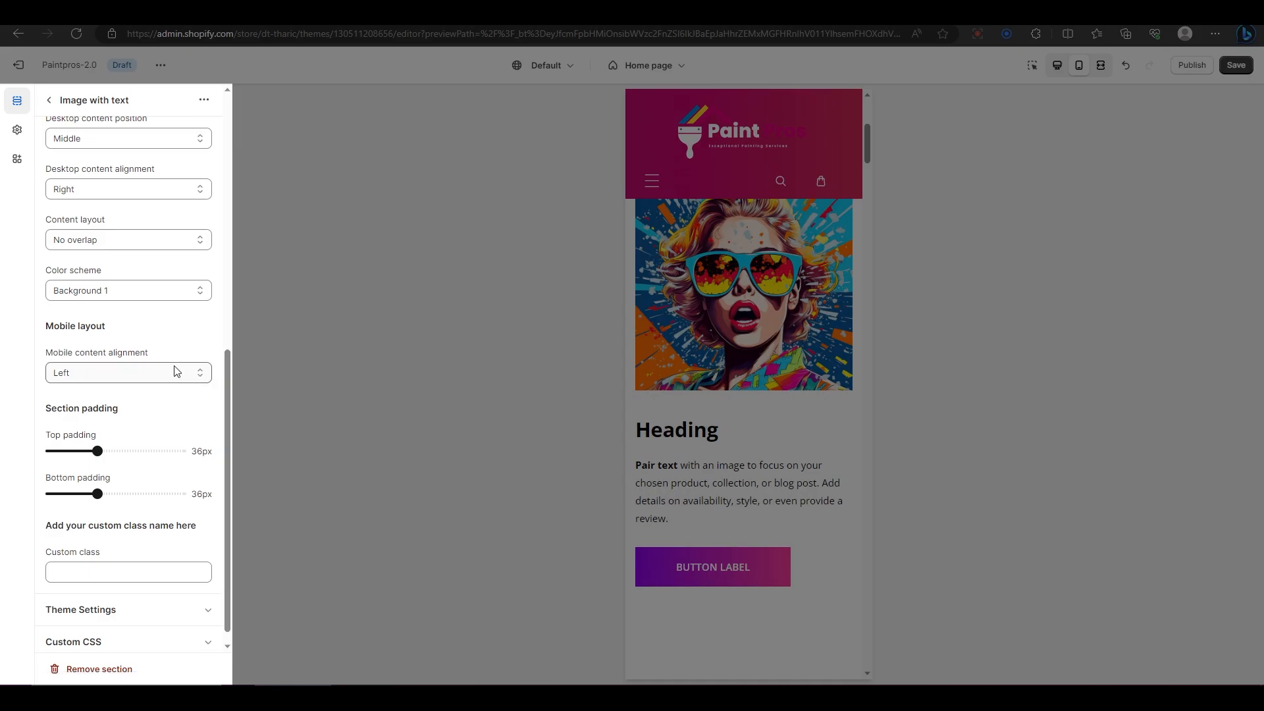
click(128, 373)
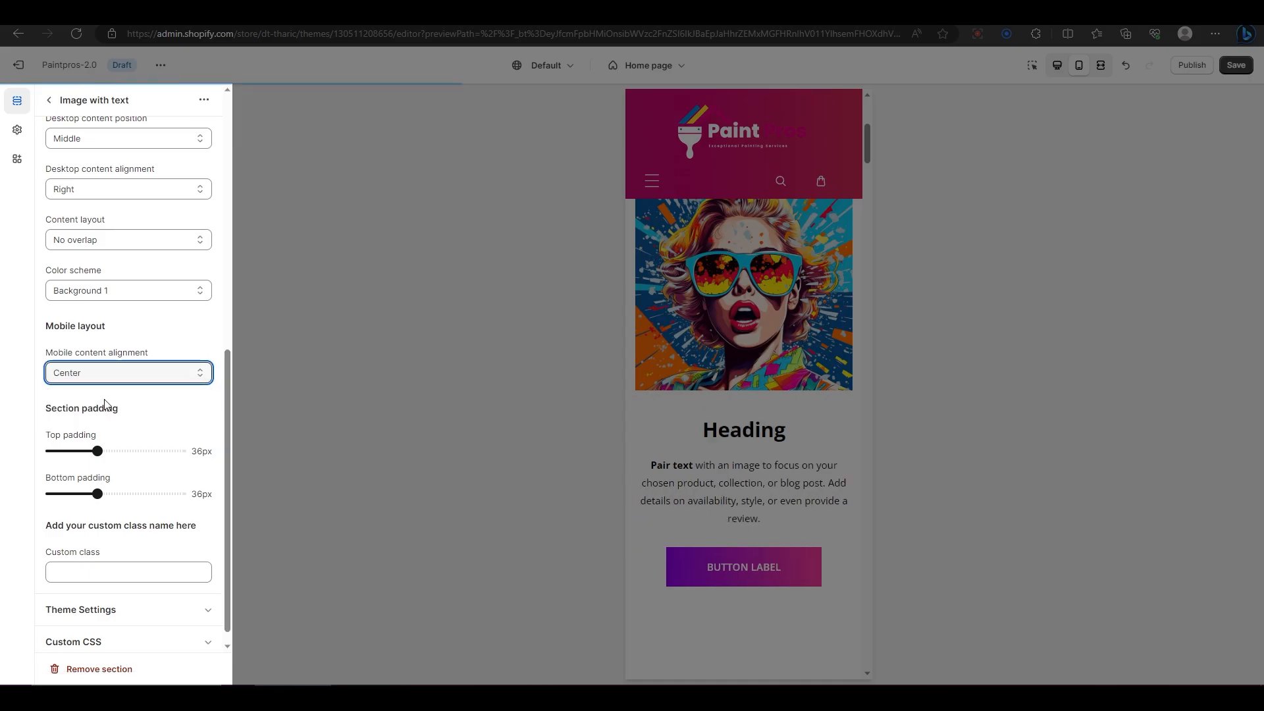